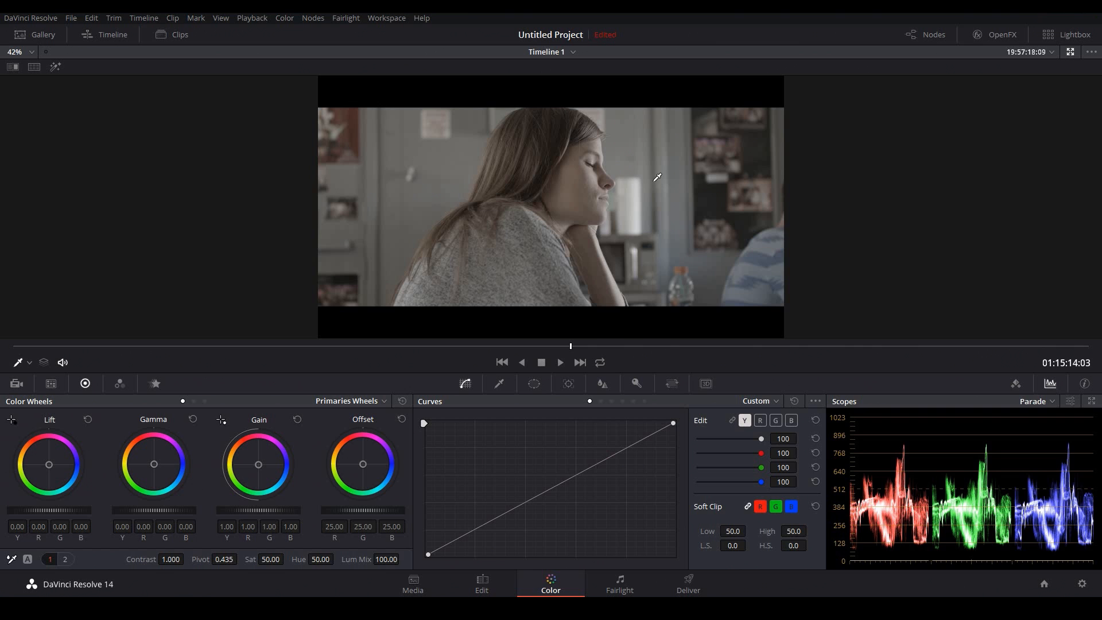
pyautogui.moveTo(828, 181)
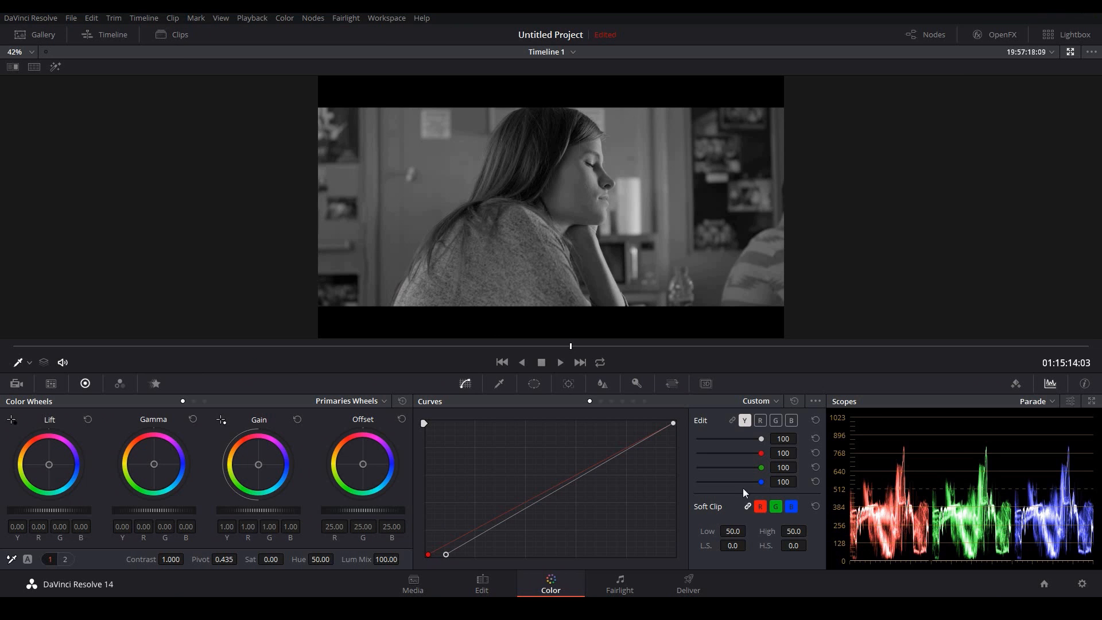
# Step: Add a point to the custom curve to shape an S-shaped contrast look on the black-and-white close-up
pyautogui.click(673, 423)
pyautogui.write('50')
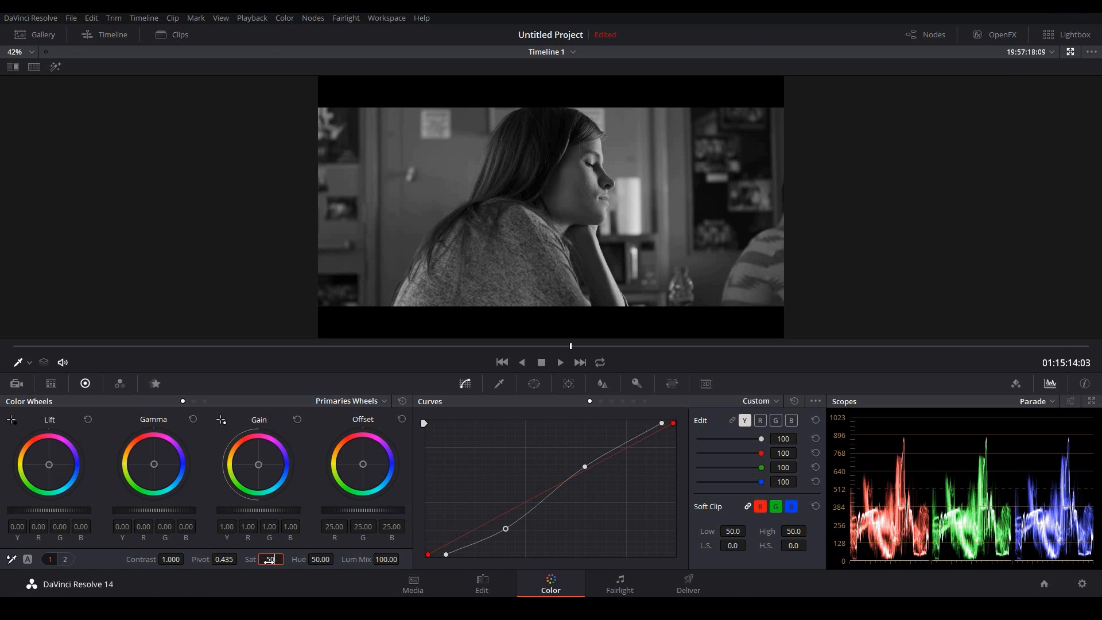
pyautogui.click(120, 383)
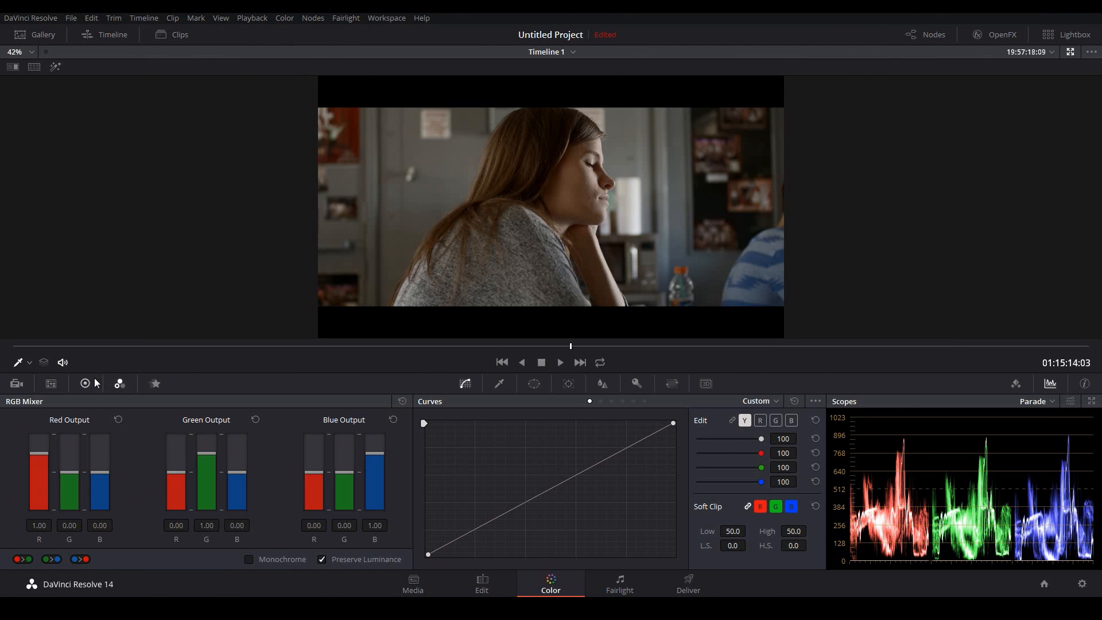
# Step: Switch the primaries to bars and lower Lift red slightly to -0.01
pyautogui.click(83, 383)
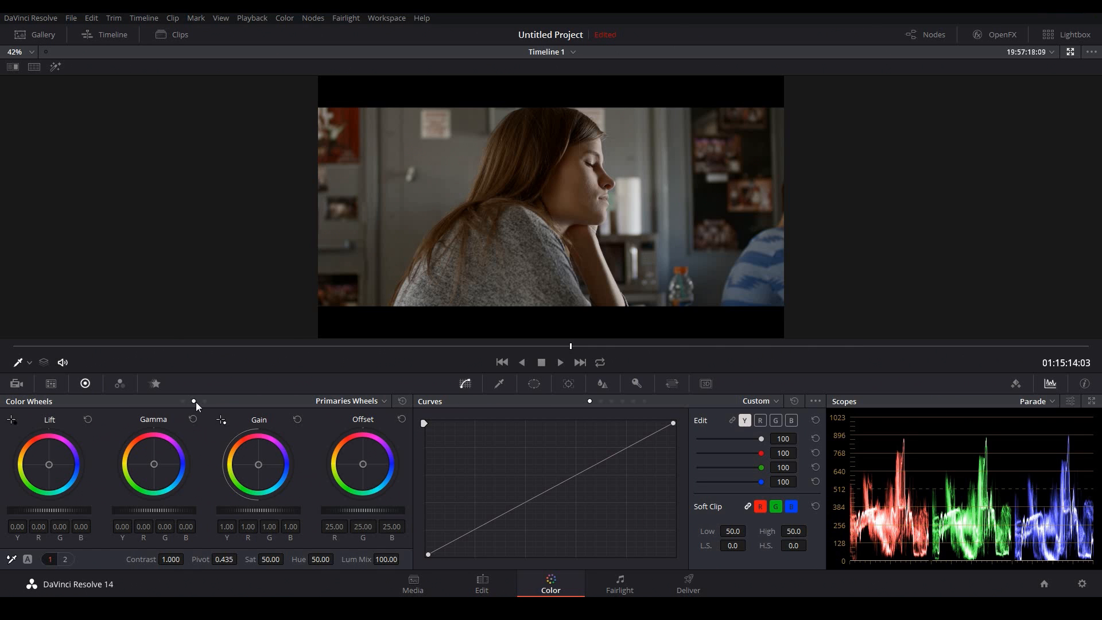
pyautogui.click(350, 401)
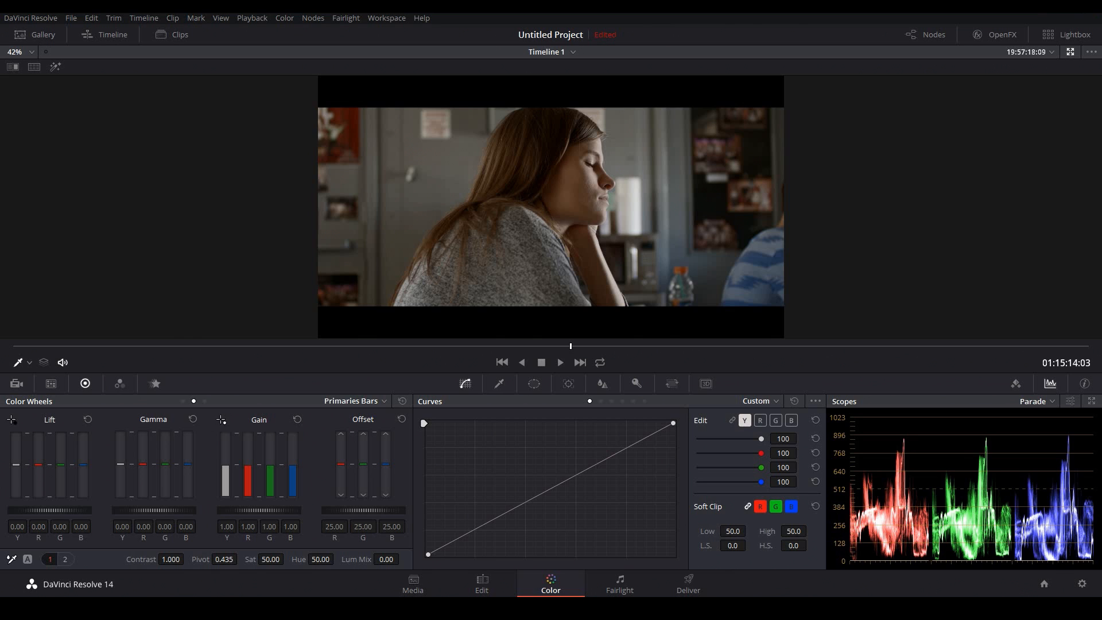
pyautogui.moveTo(39, 464); pyautogui.dragTo(39, 478)
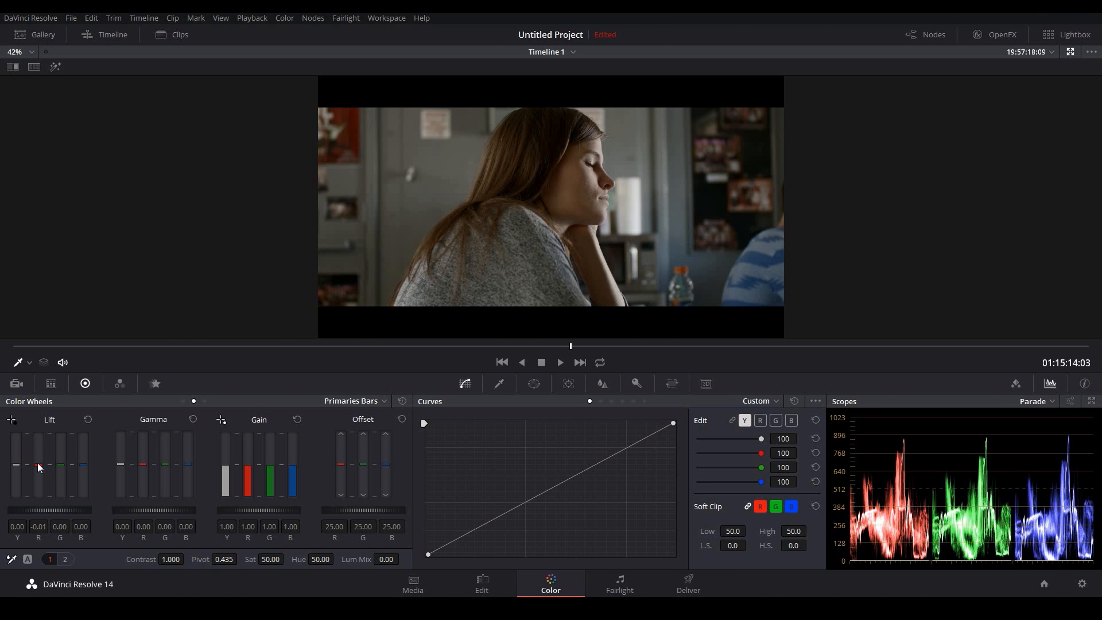
pyautogui.moveTo(169, 468)
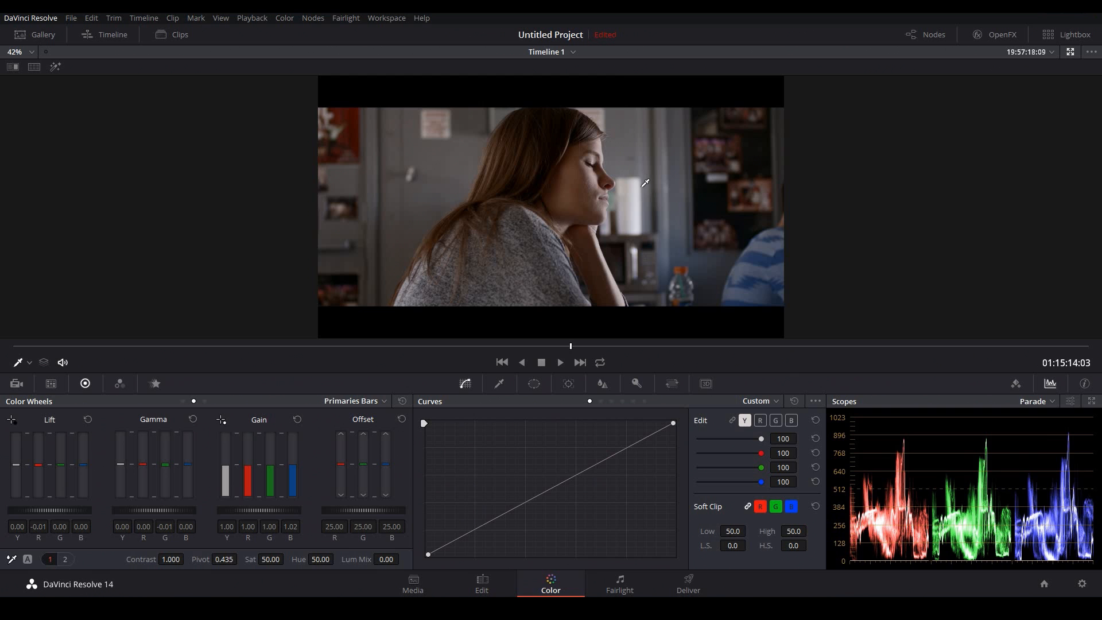
pyautogui.moveTo(641, 181)
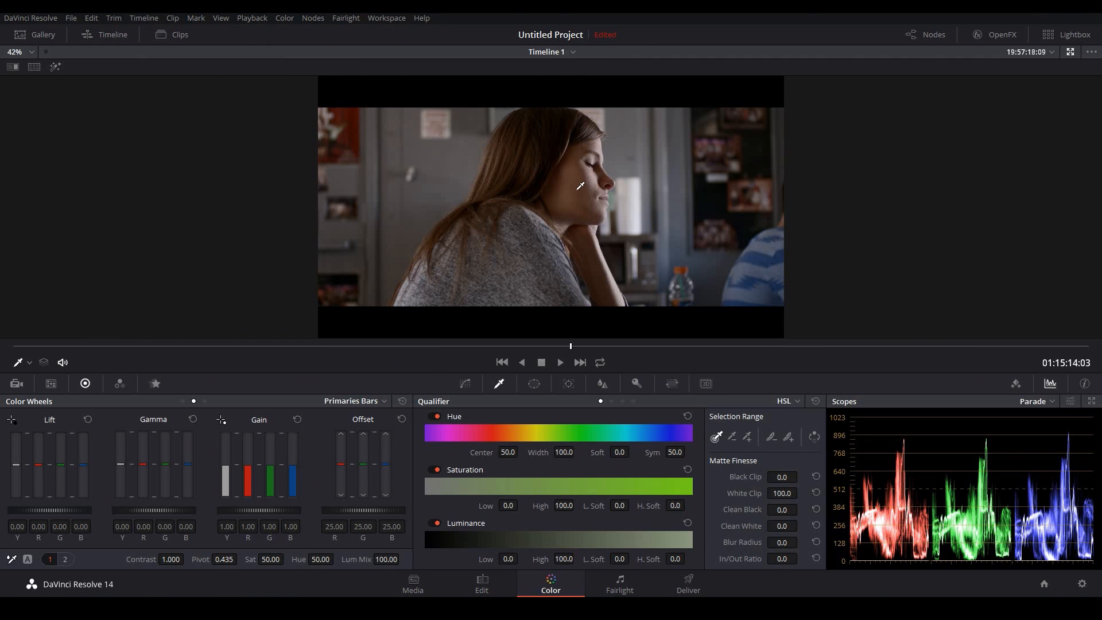
# Step: Sample the woman's skin with the qualifier eyedropper to key face and hair
pyautogui.click(579, 186)
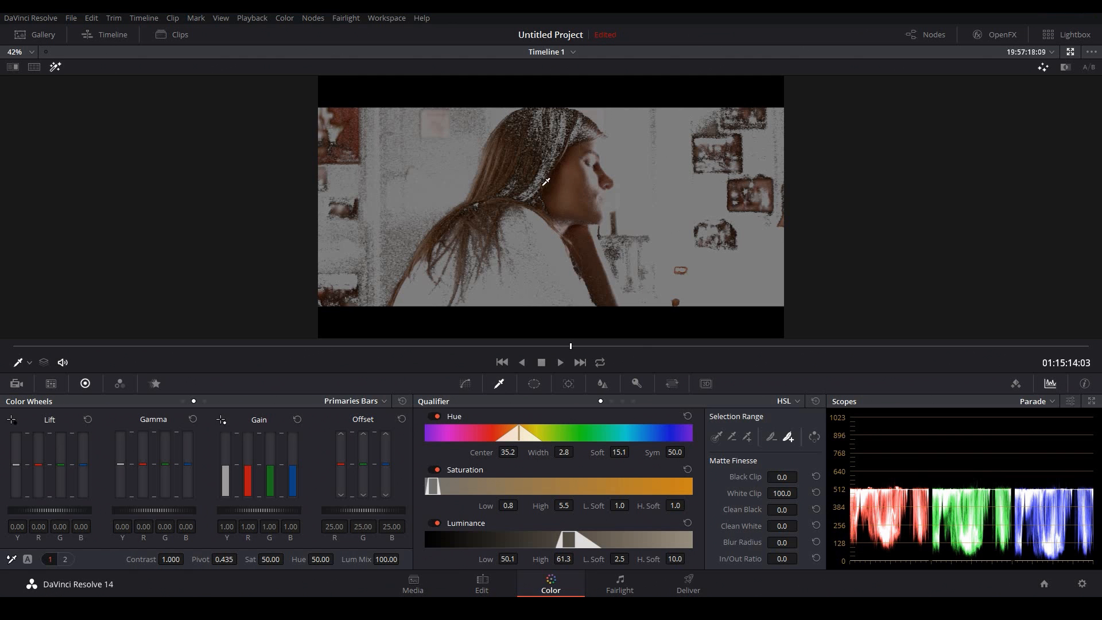
pyautogui.moveTo(617, 452)
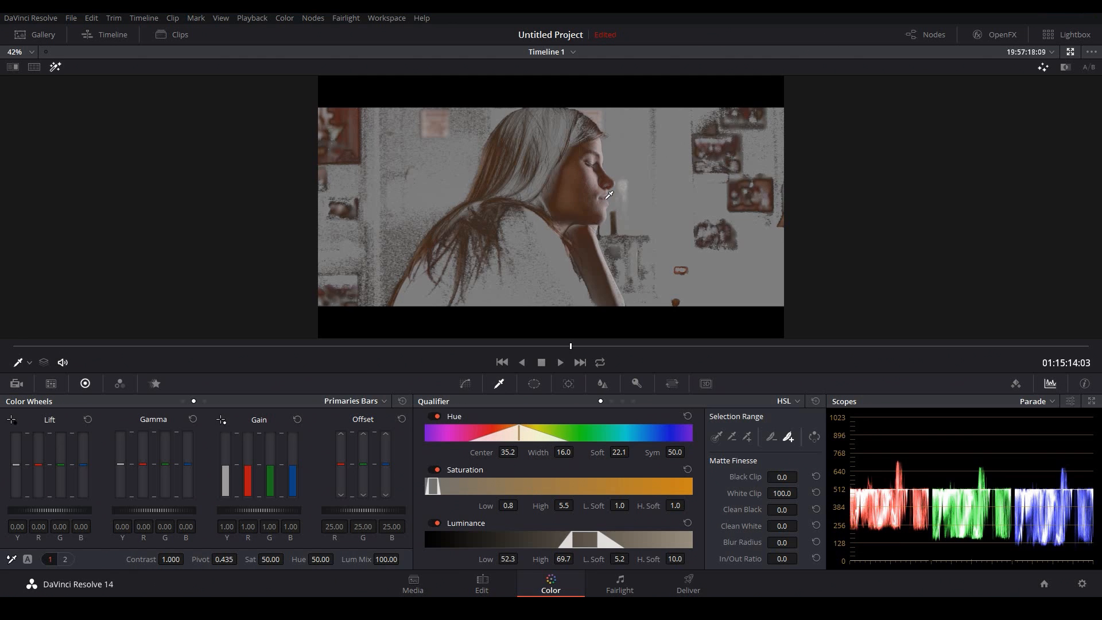
pyautogui.moveTo(575, 185)
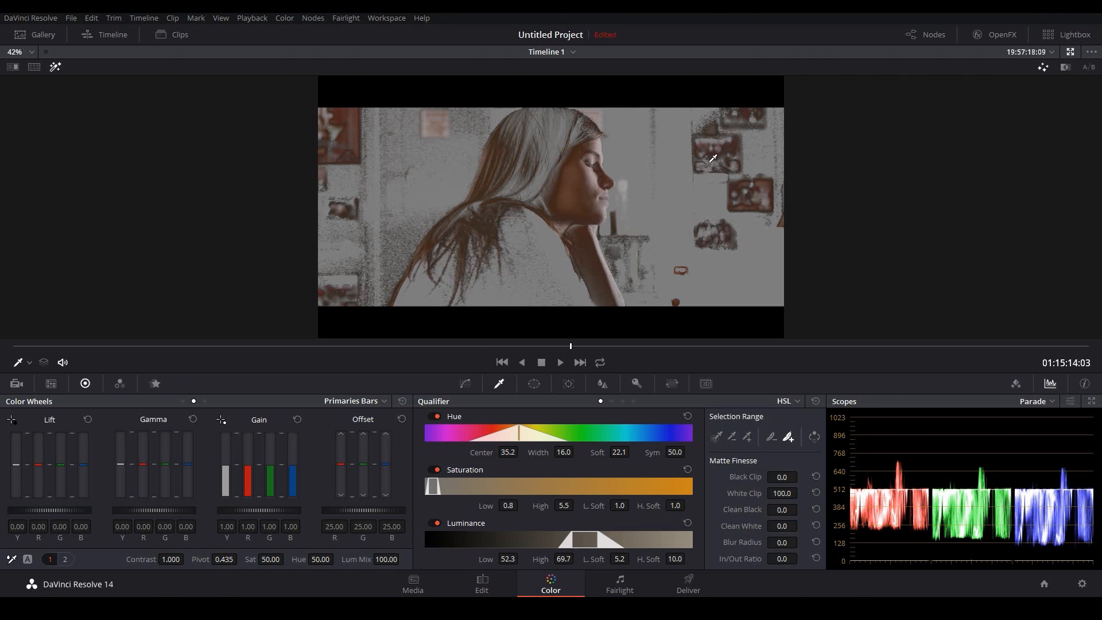
pyautogui.moveTo(720, 153)
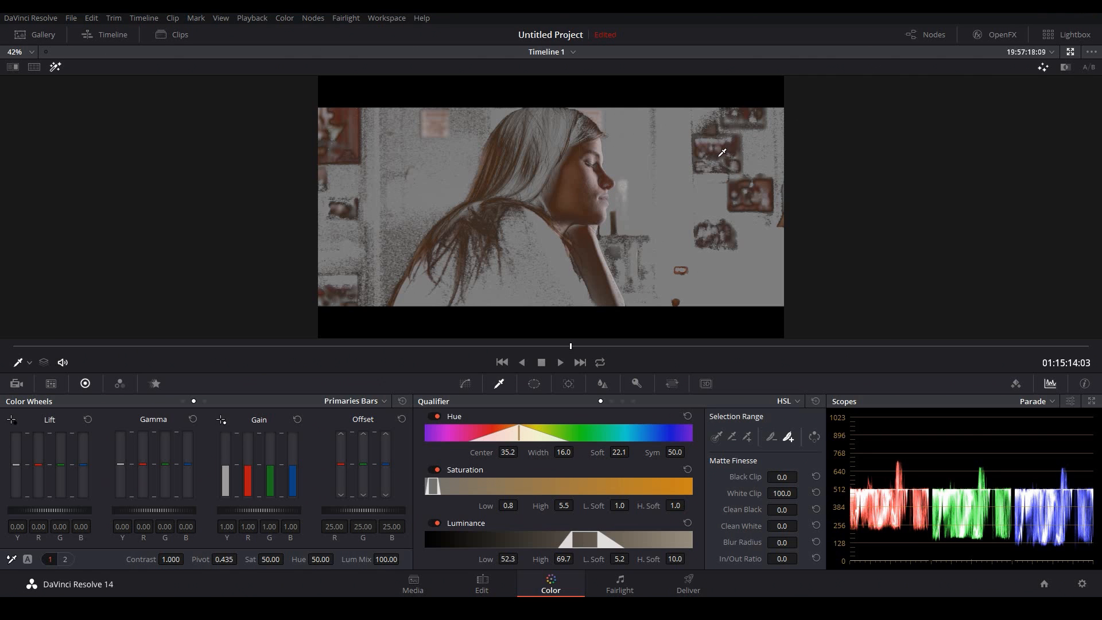
pyautogui.moveTo(620, 174)
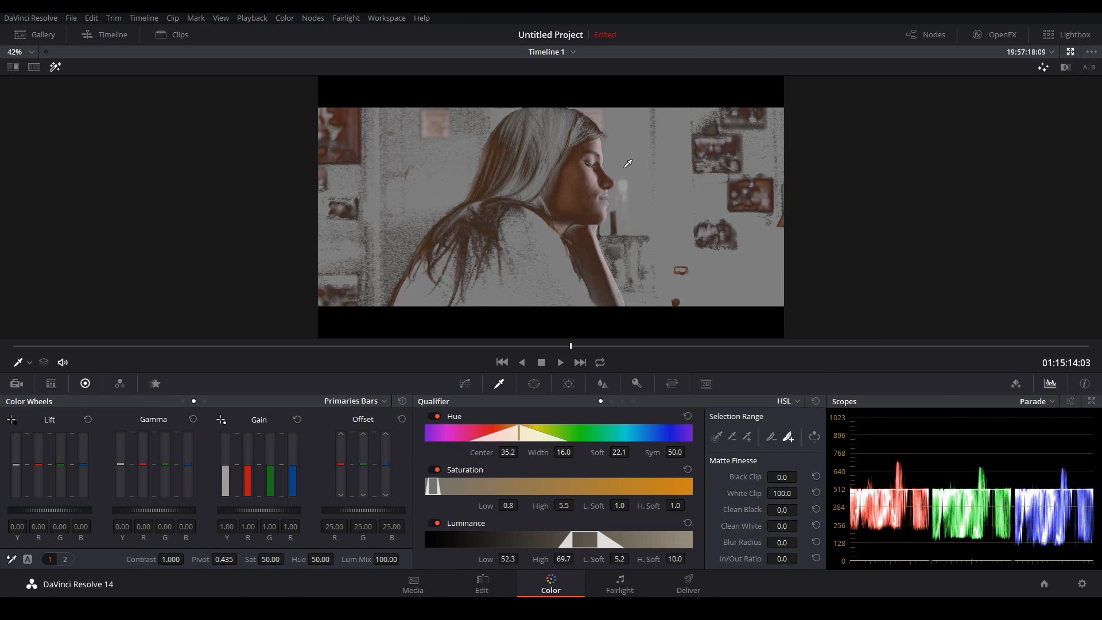
pyautogui.moveTo(203, 406)
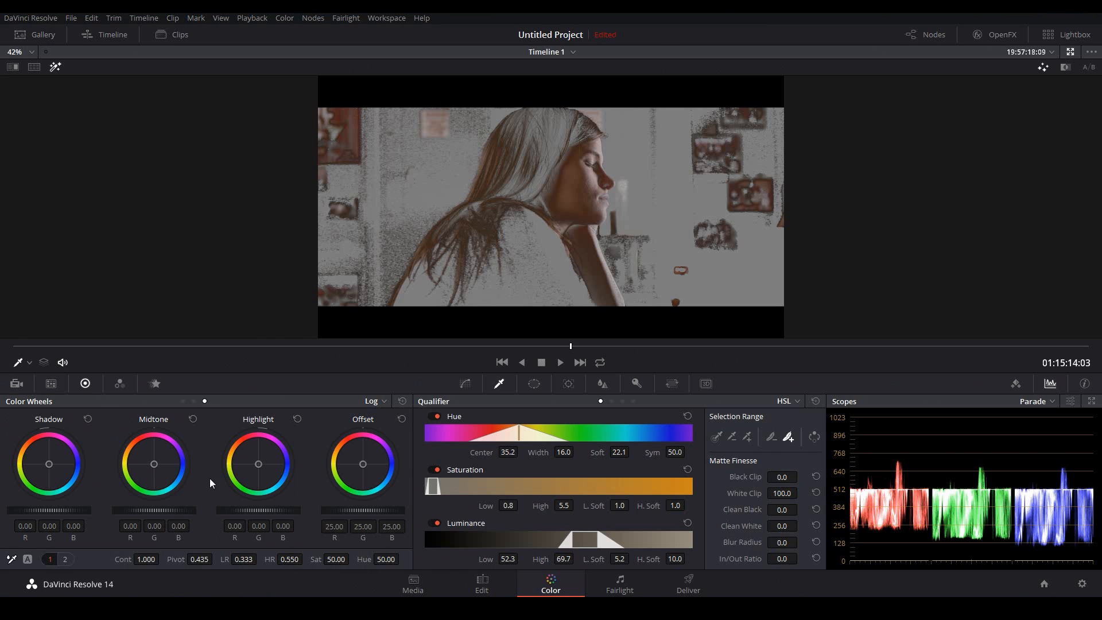
pyautogui.moveTo(247, 471)
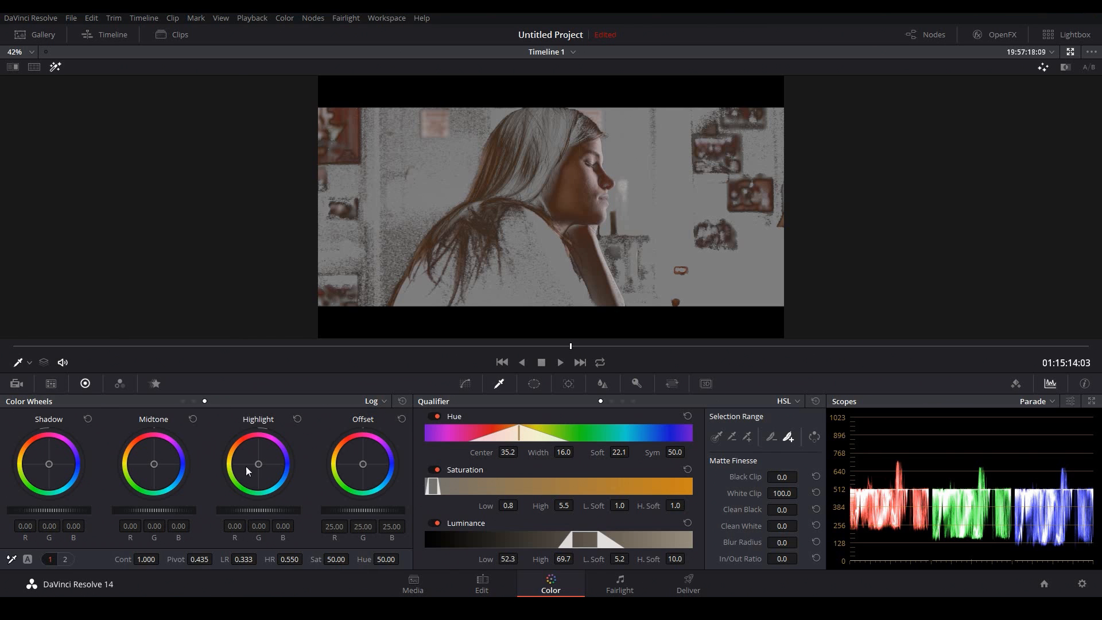
pyautogui.moveTo(276, 429)
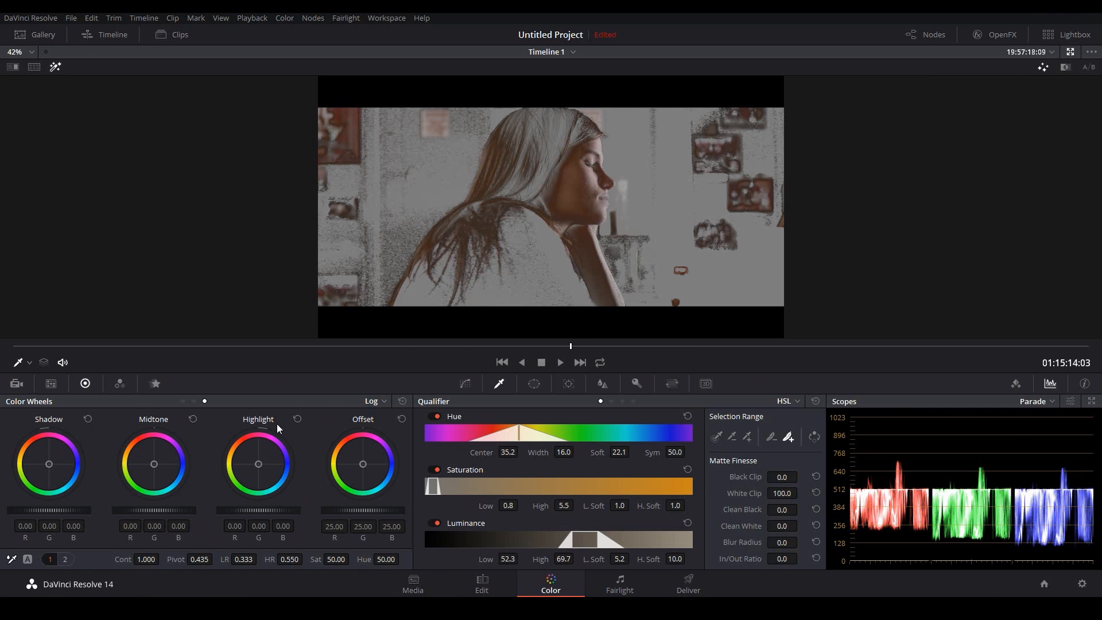
pyautogui.moveTo(553, 194)
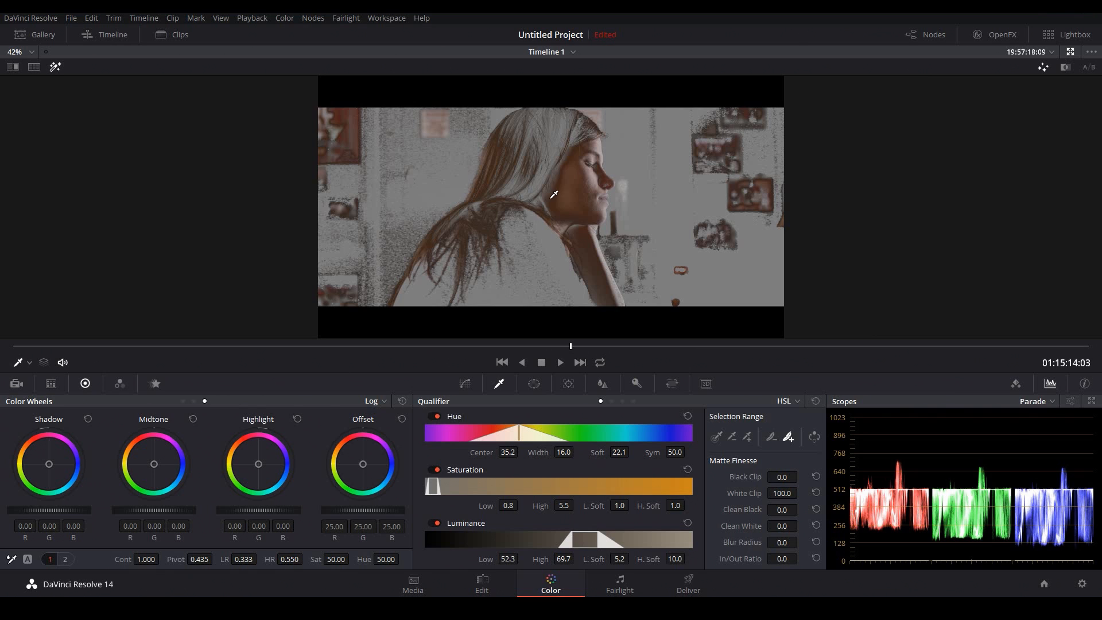
pyautogui.moveTo(745, 193)
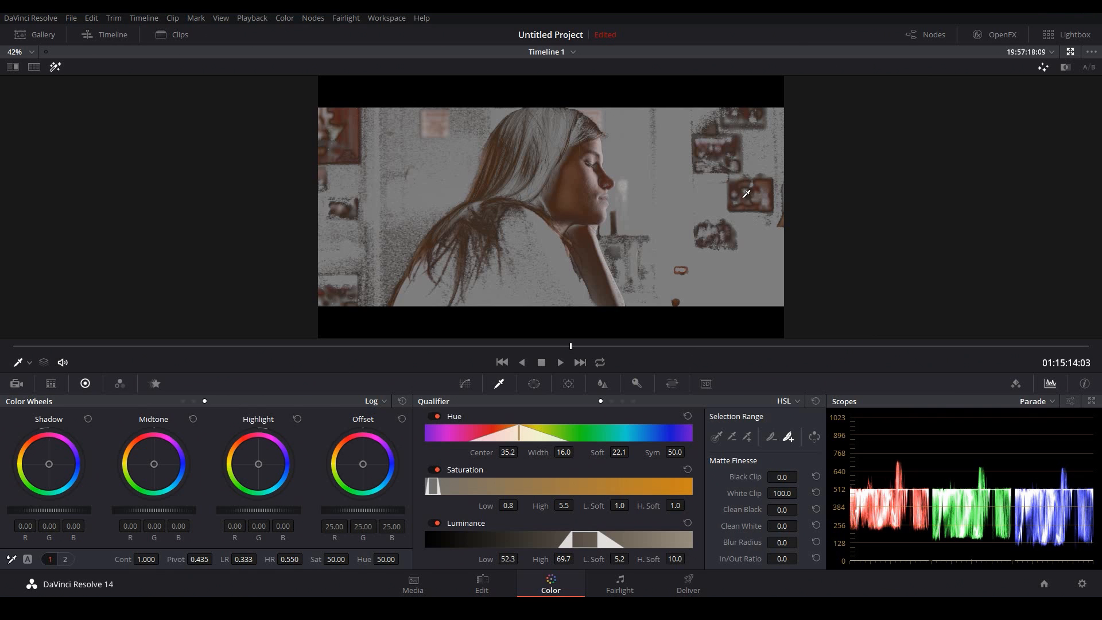
# Step: Change the scope display from Parade to Vectorscope
pyautogui.click(1036, 400)
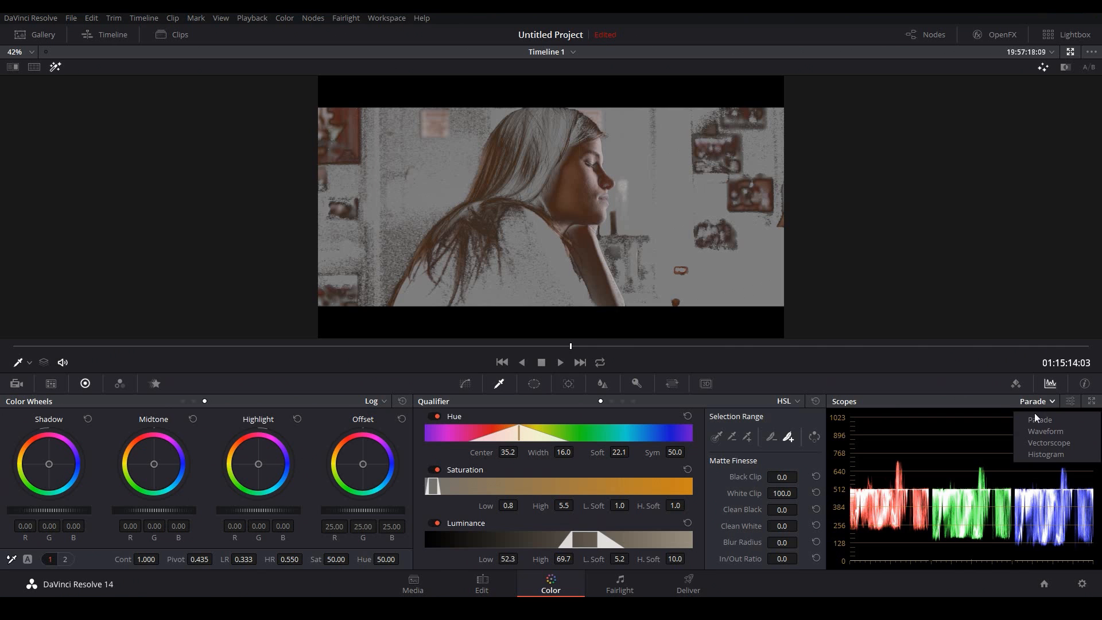
pyautogui.click(1048, 443)
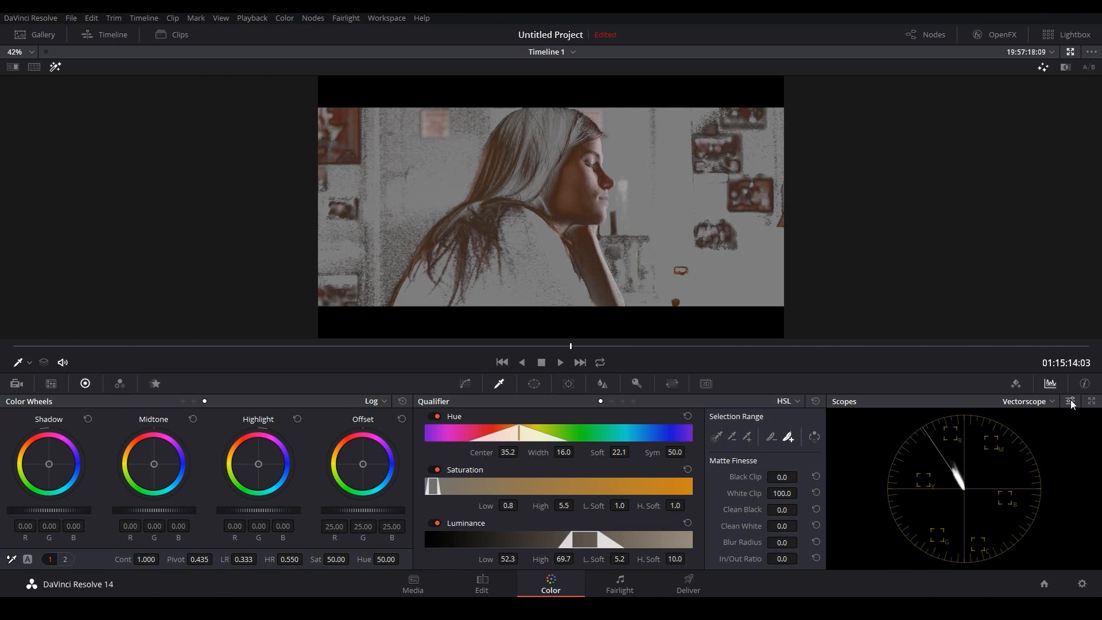
pyautogui.click(1071, 402)
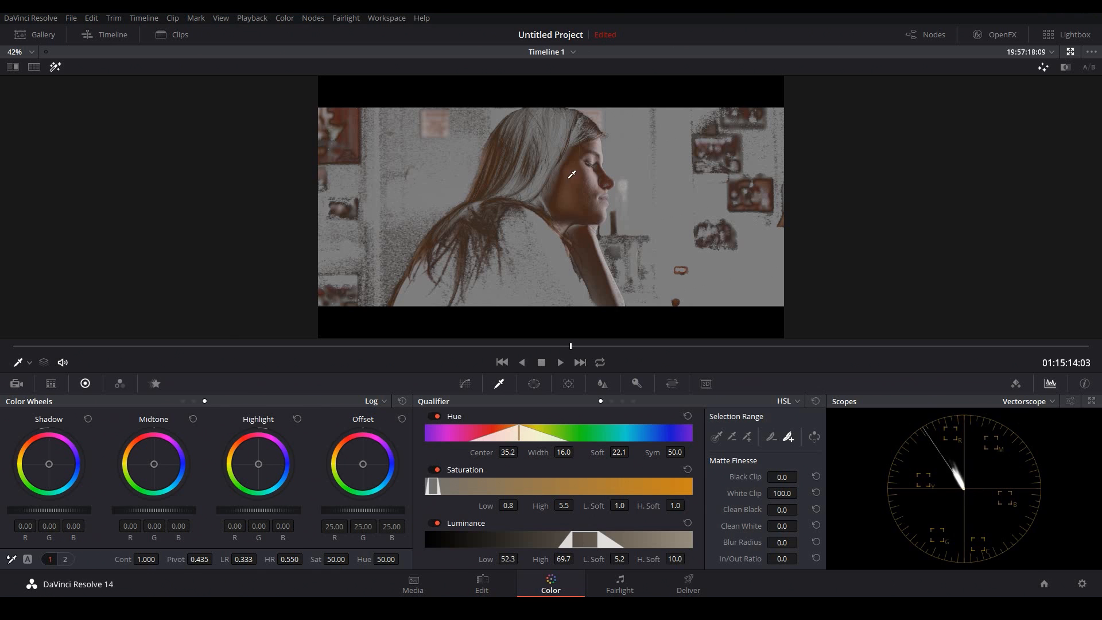
# Step: Add a circular window and move it onto the woman's face
pyautogui.click(533, 383)
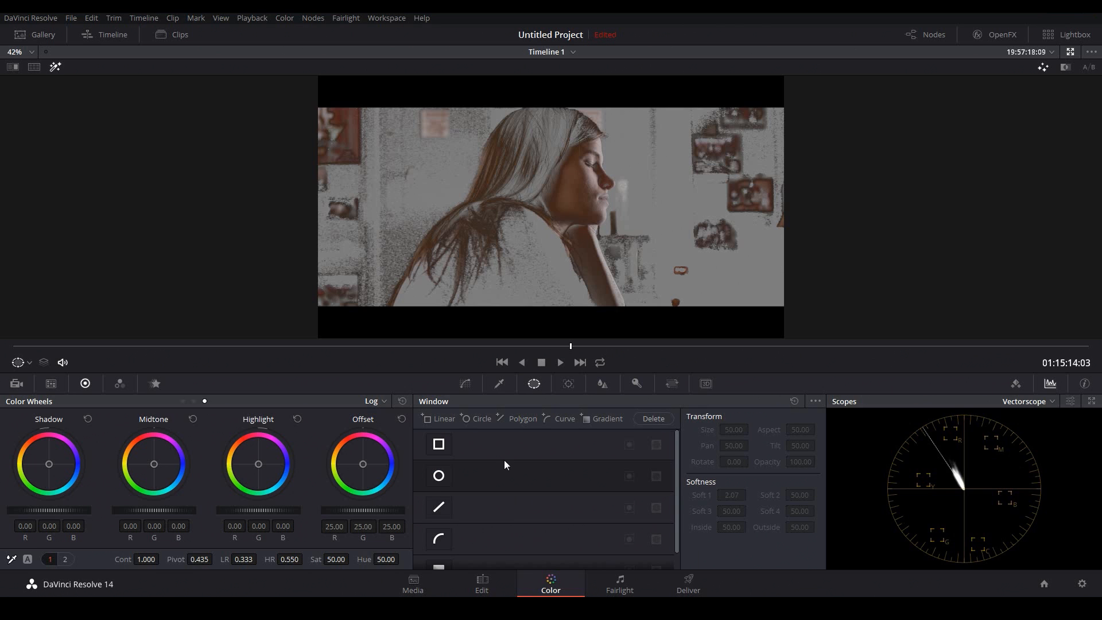
pyautogui.click(439, 475)
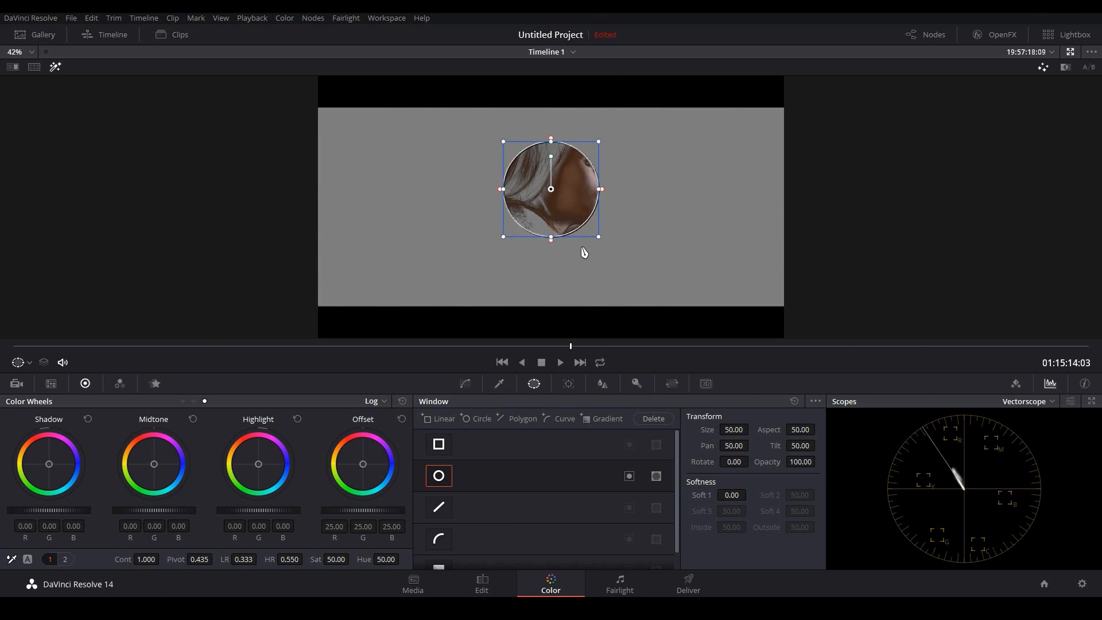
pyautogui.moveTo(550, 188); pyautogui.dragTo(578, 182)
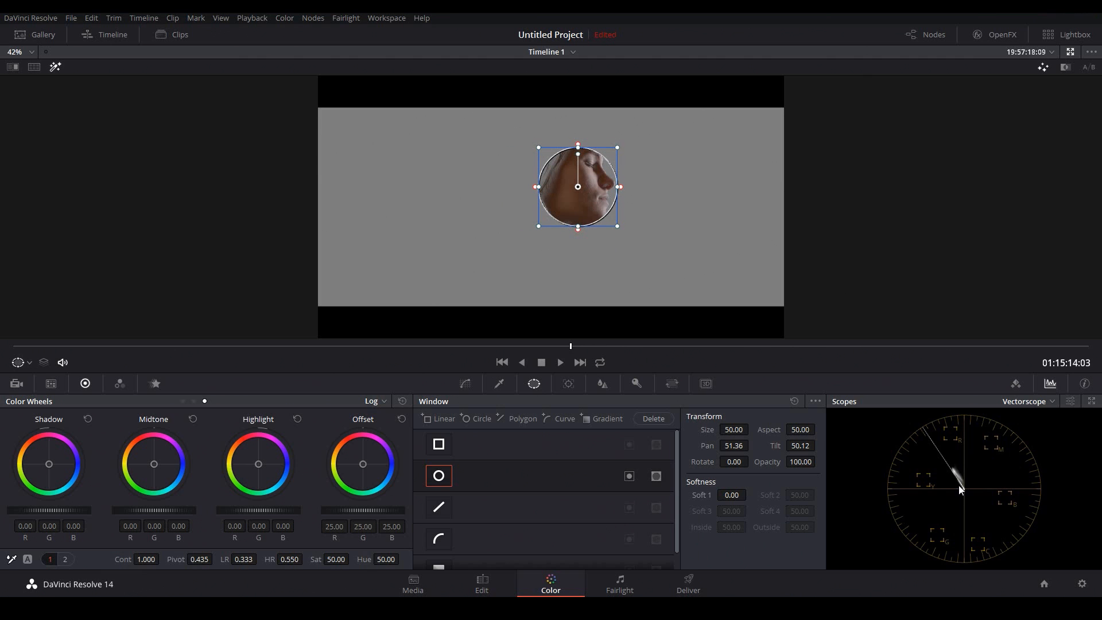
pyautogui.moveTo(953, 481)
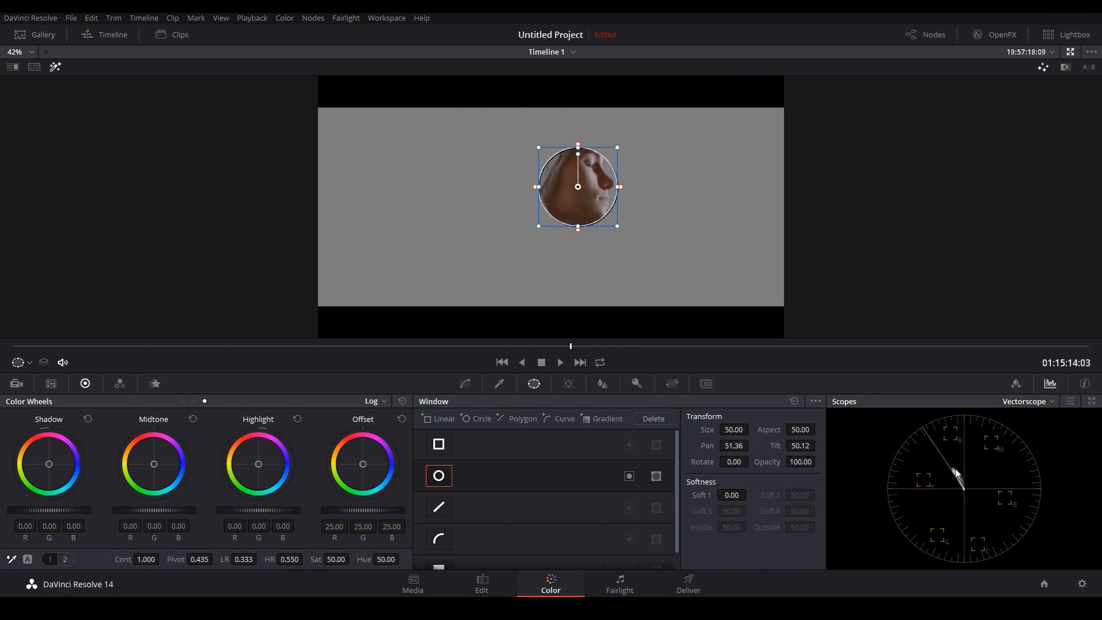
pyautogui.moveTo(867, 419)
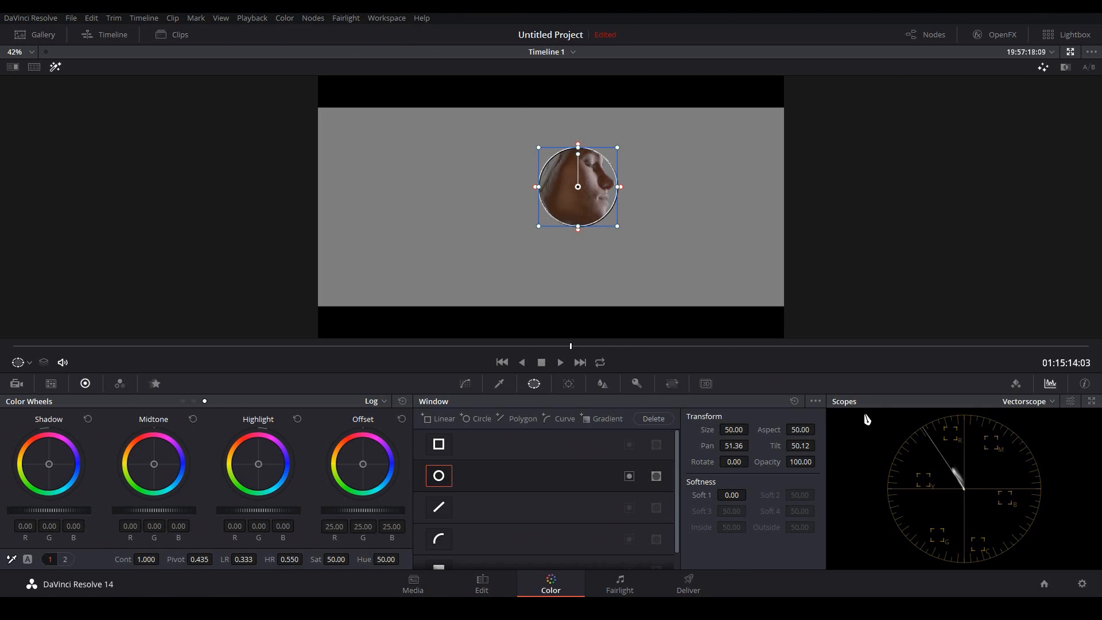
pyautogui.moveTo(357, 473)
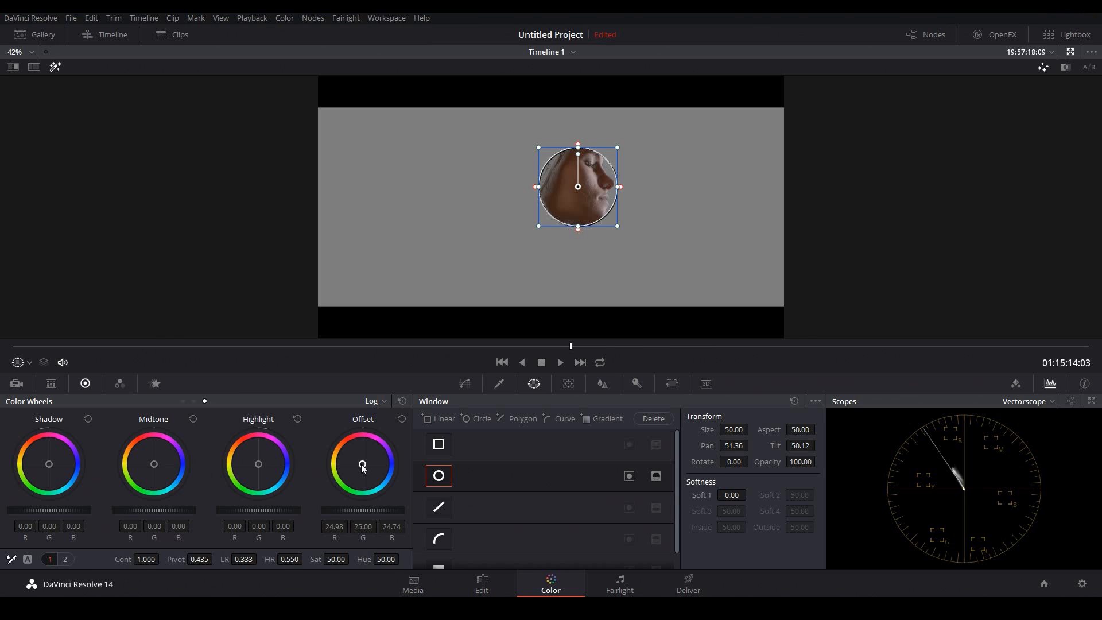
# Step: Warm the face's midtones toward orange (R 0.12, B -0.18) and view the full image
pyautogui.moveTo(362, 466); pyautogui.dragTo(363, 463)
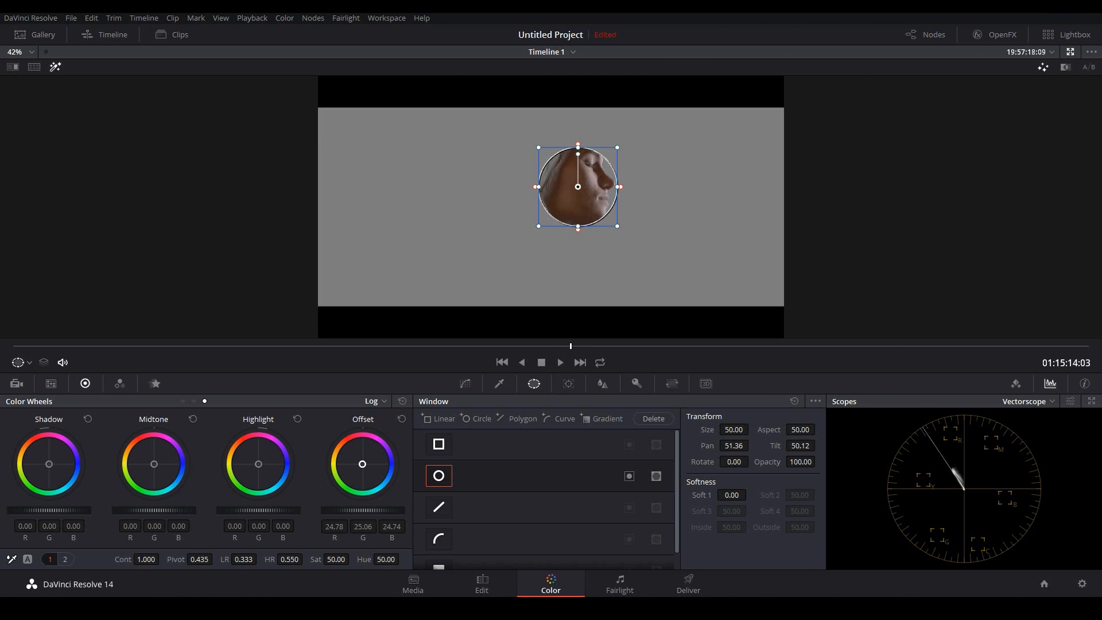
pyautogui.moveTo(154, 467)
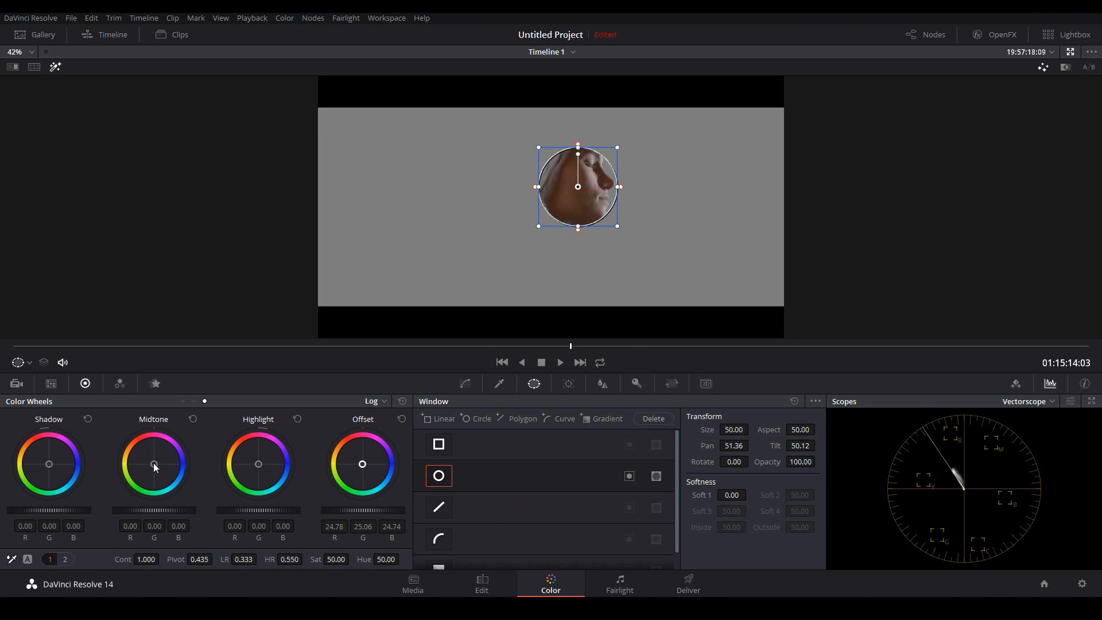
pyautogui.moveTo(153, 464); pyautogui.dragTo(151, 459)
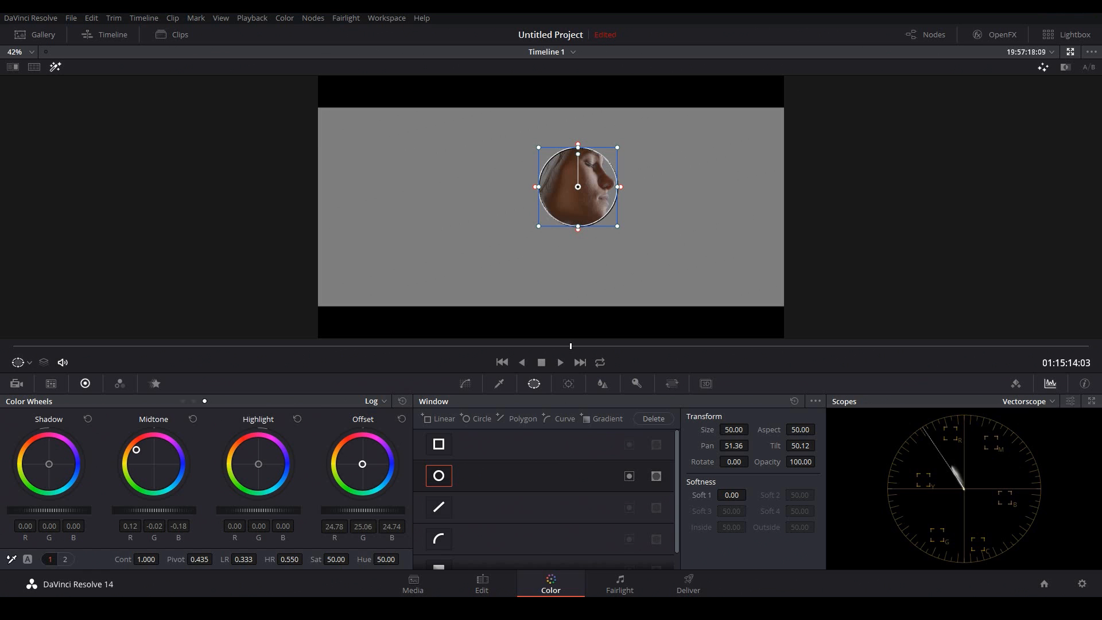
pyautogui.click(438, 475)
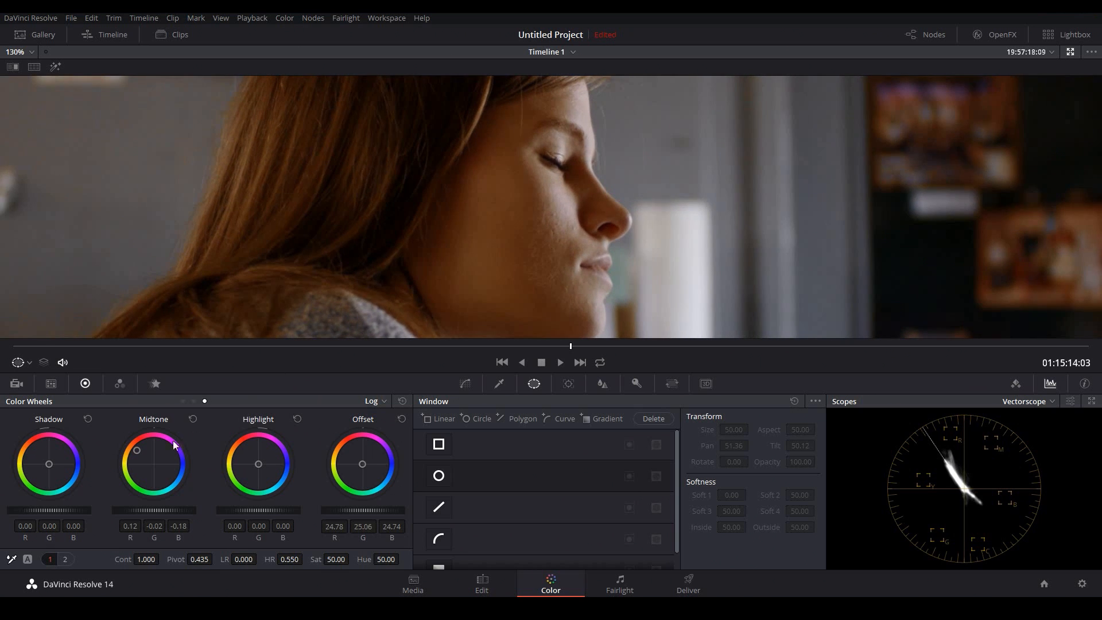
pyautogui.moveTo(520, 169)
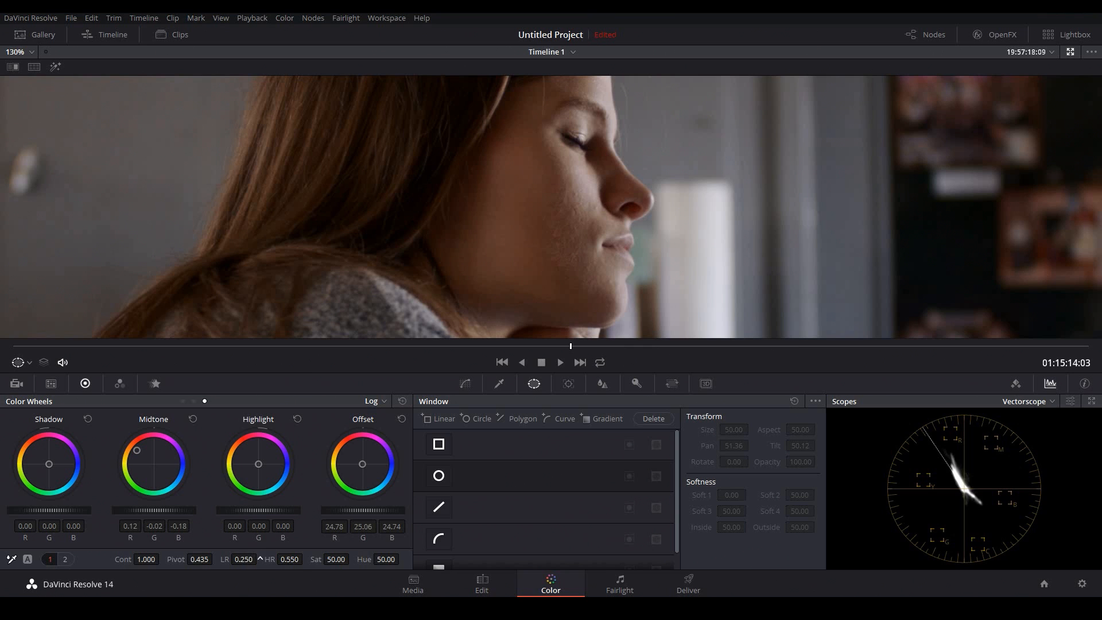
# Step: Narrow the low range boundary to about 0.244
pyautogui.moveTo(245, 559); pyautogui.dragTo(235, 563)
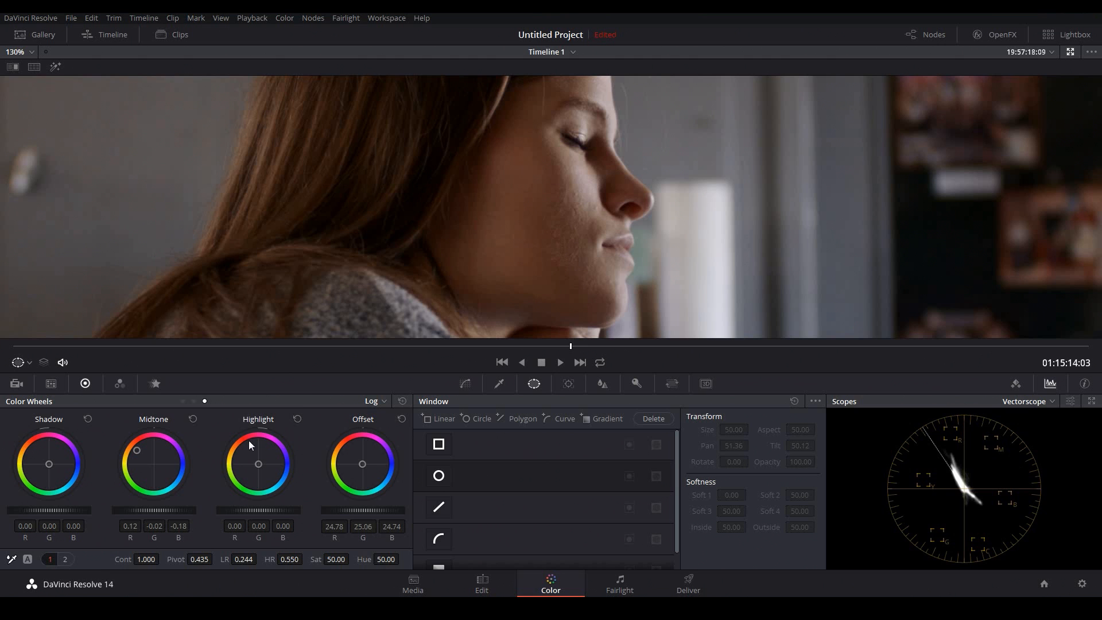
pyautogui.moveTo(289, 558)
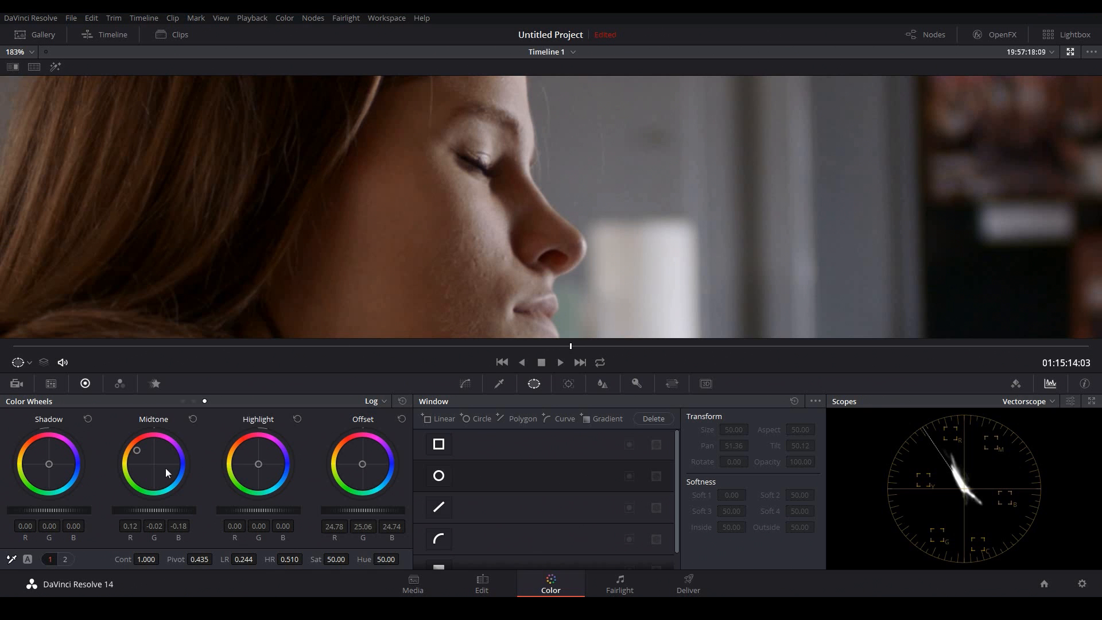
pyautogui.moveTo(274, 576)
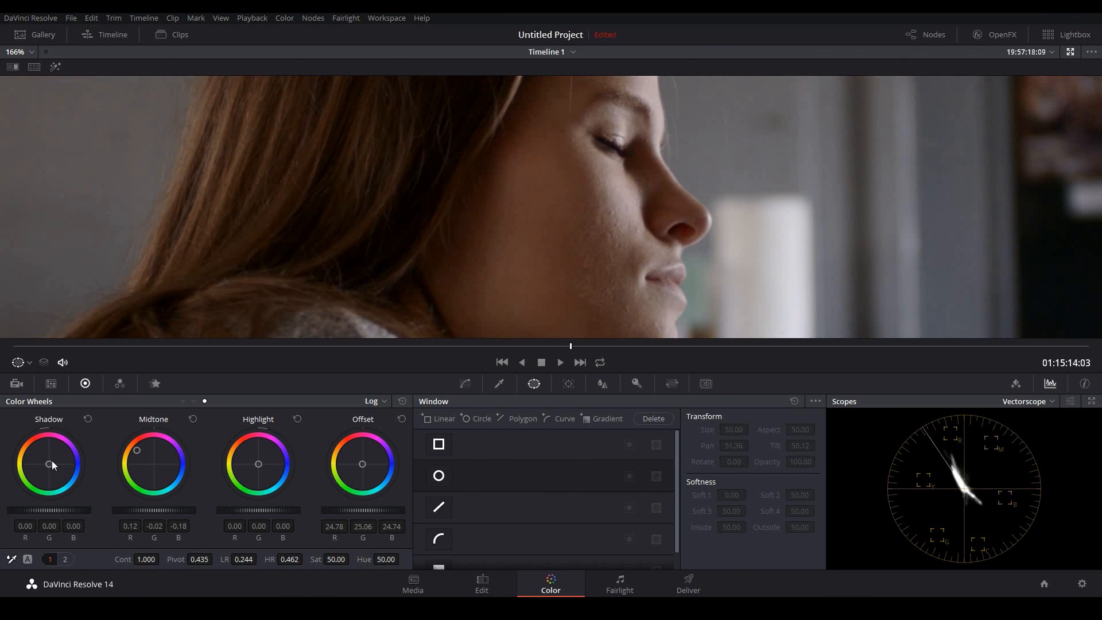
pyautogui.moveTo(48, 467)
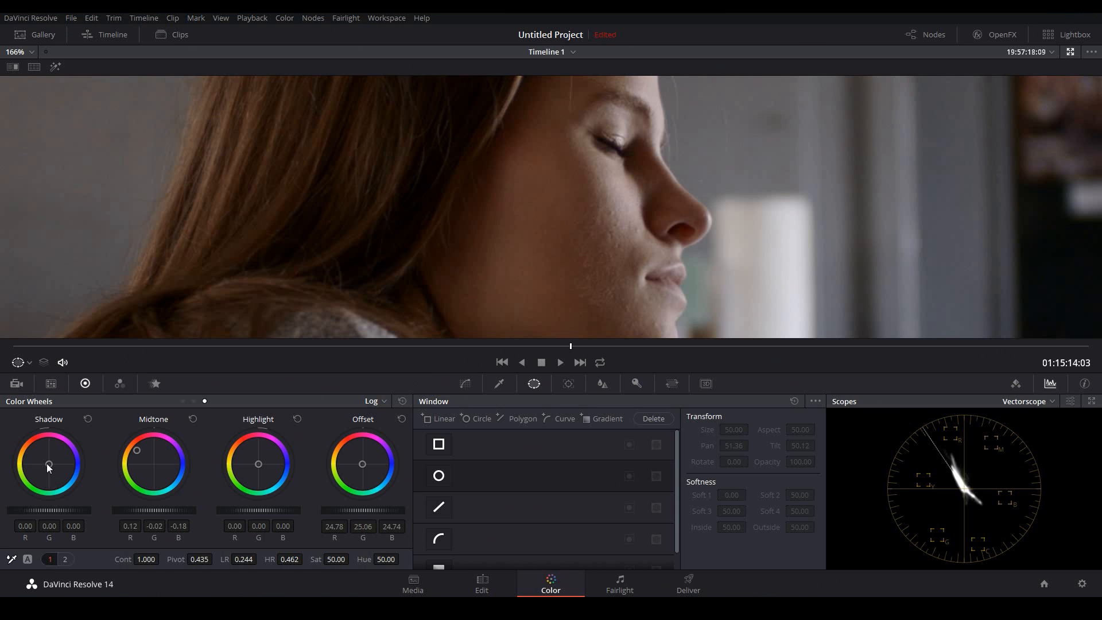
# Step: Push the shadows warm to red 0.10, blue -0.05
pyautogui.moveTo(49, 466); pyautogui.dragTo(49, 463)
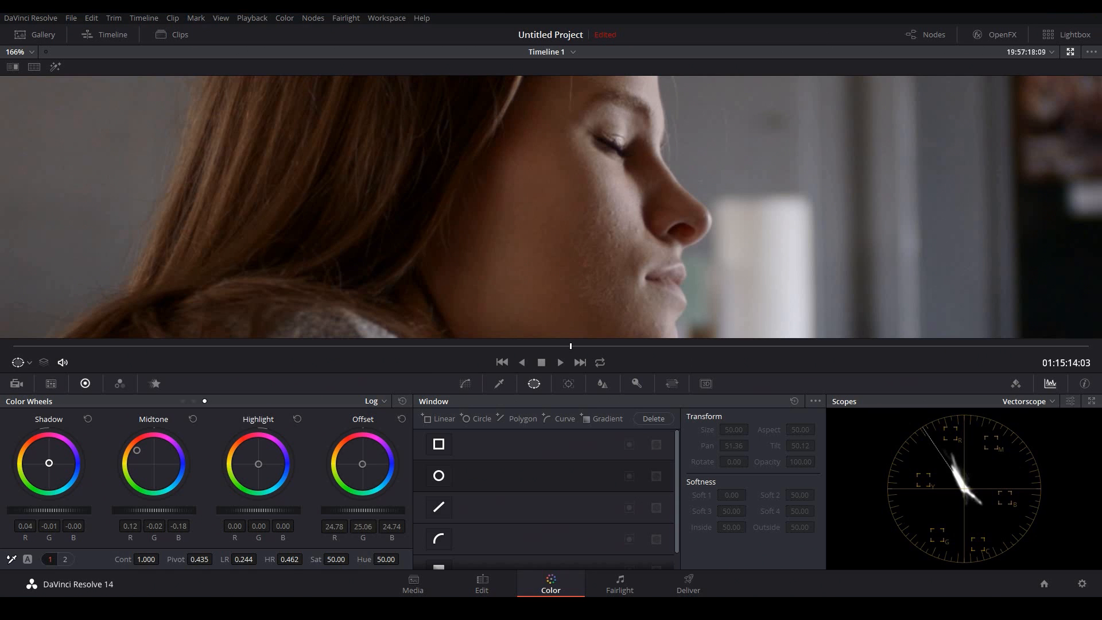
pyautogui.moveTo(48, 461); pyautogui.dragTo(50, 461)
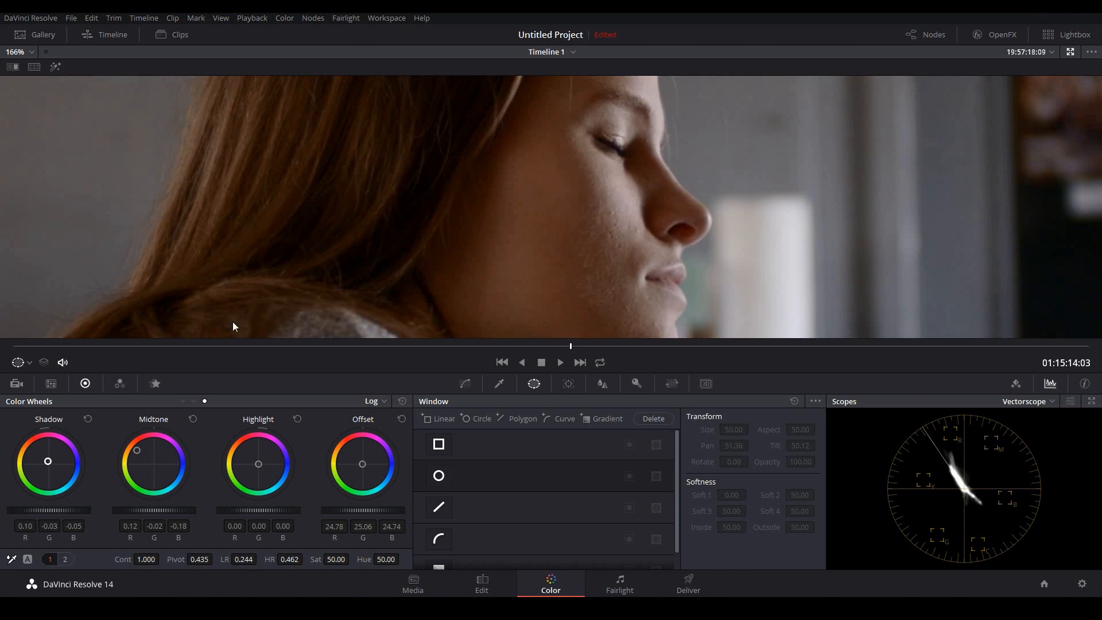
pyautogui.moveTo(67, 514)
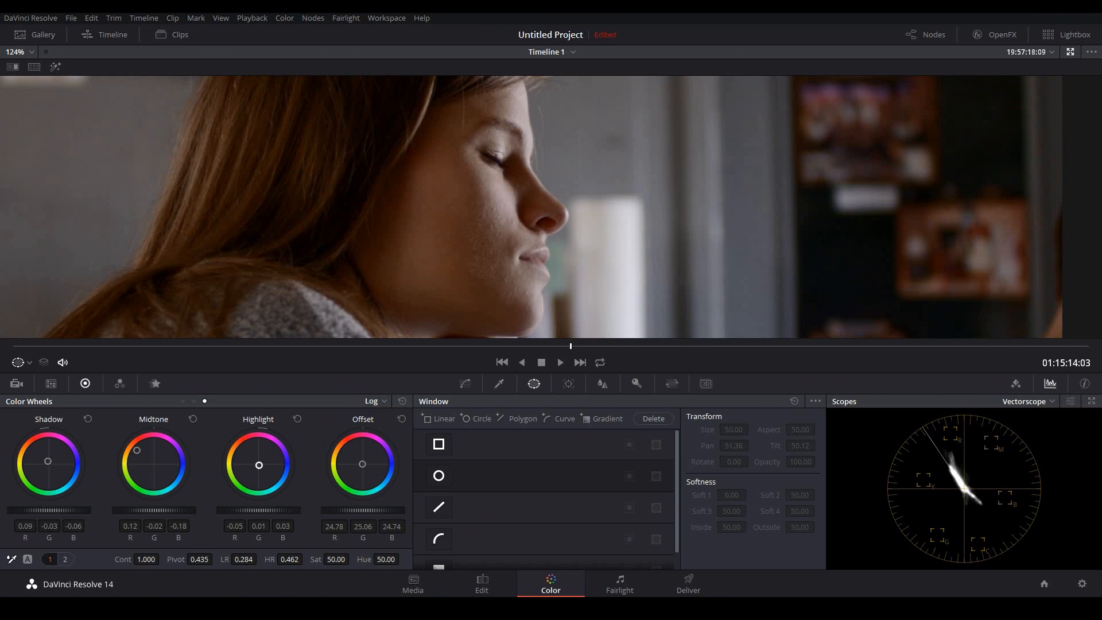
# Step: Cool the highlights toward blue (B 0.11) and add serial node 04
pyautogui.moveTo(259, 464); pyautogui.dragTo(253, 461)
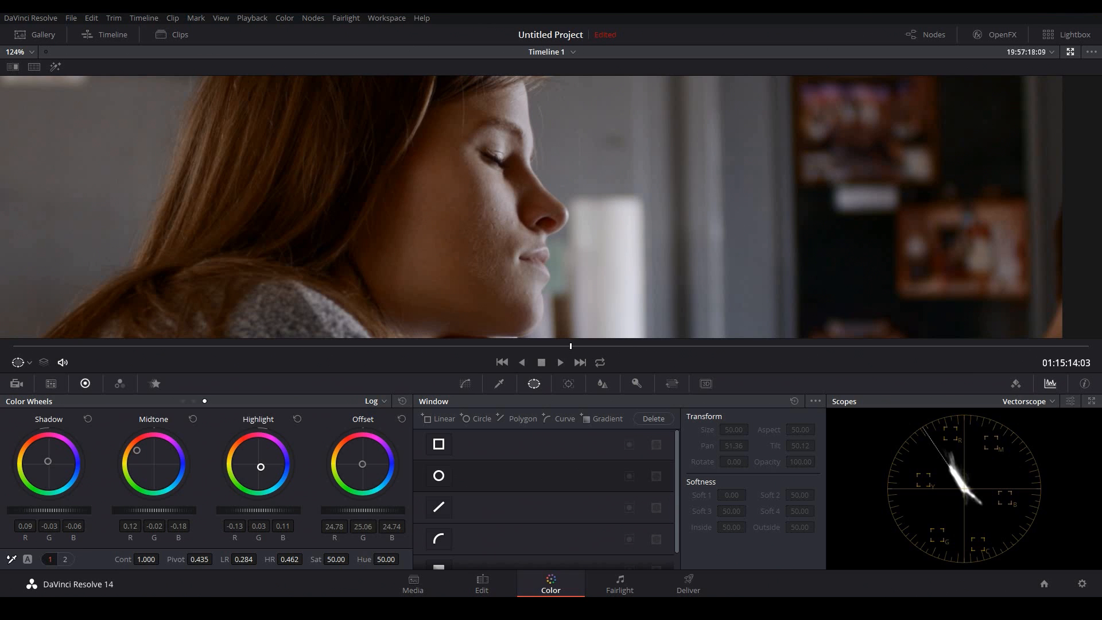
pyautogui.moveTo(260, 466); pyautogui.dragTo(261, 469)
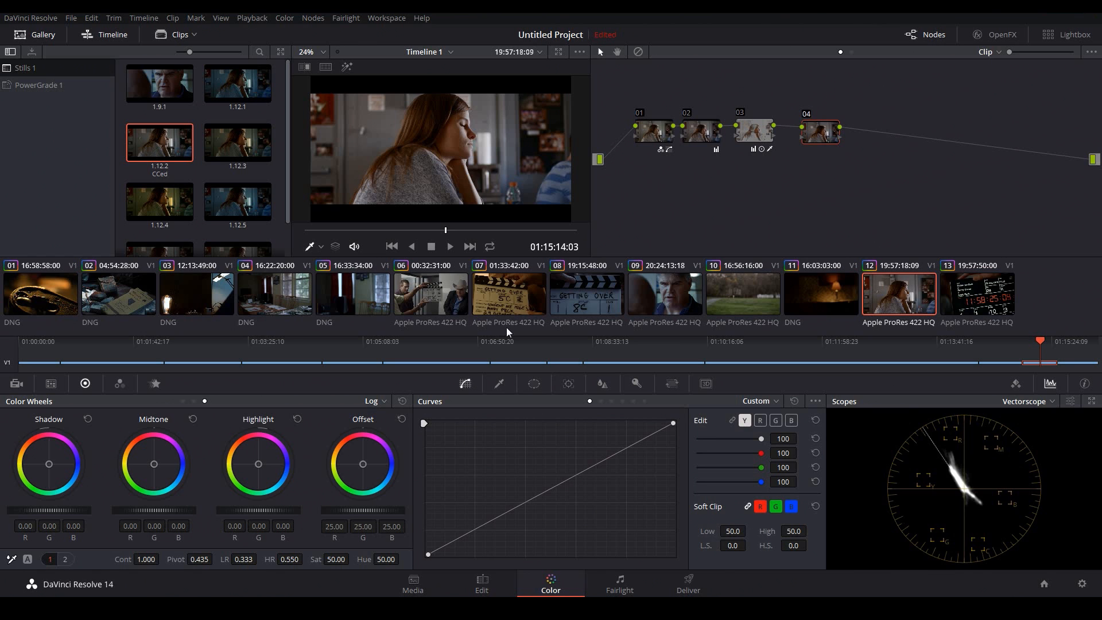
pyautogui.click(430, 247)
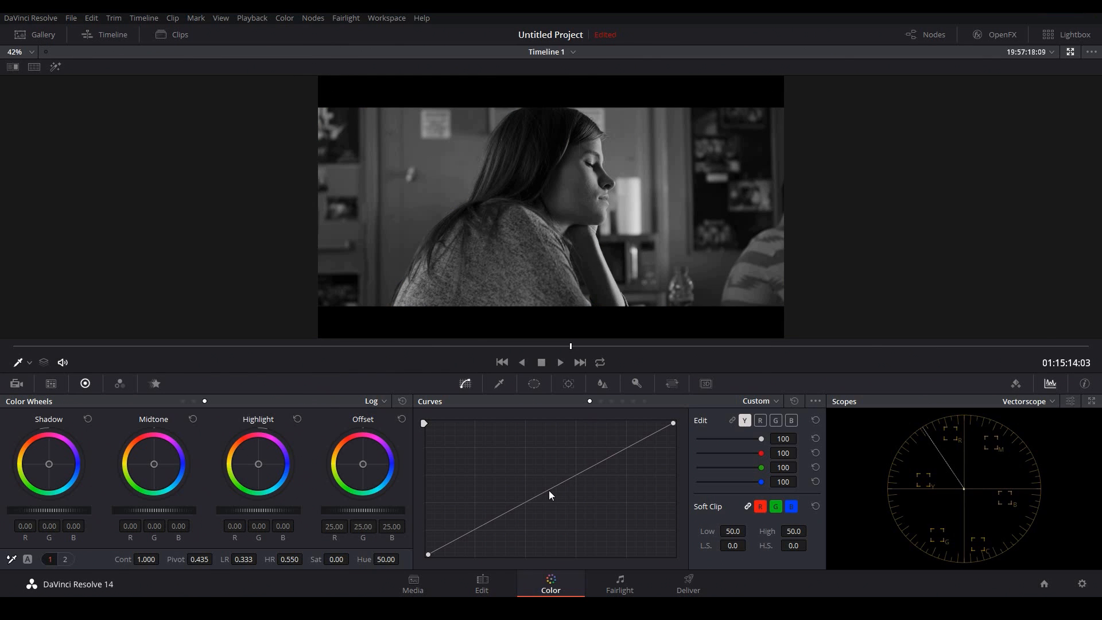
# Step: Bend the luminance curve downward to darken the midtones
pyautogui.moveTo(550, 494); pyautogui.dragTo(560, 501)
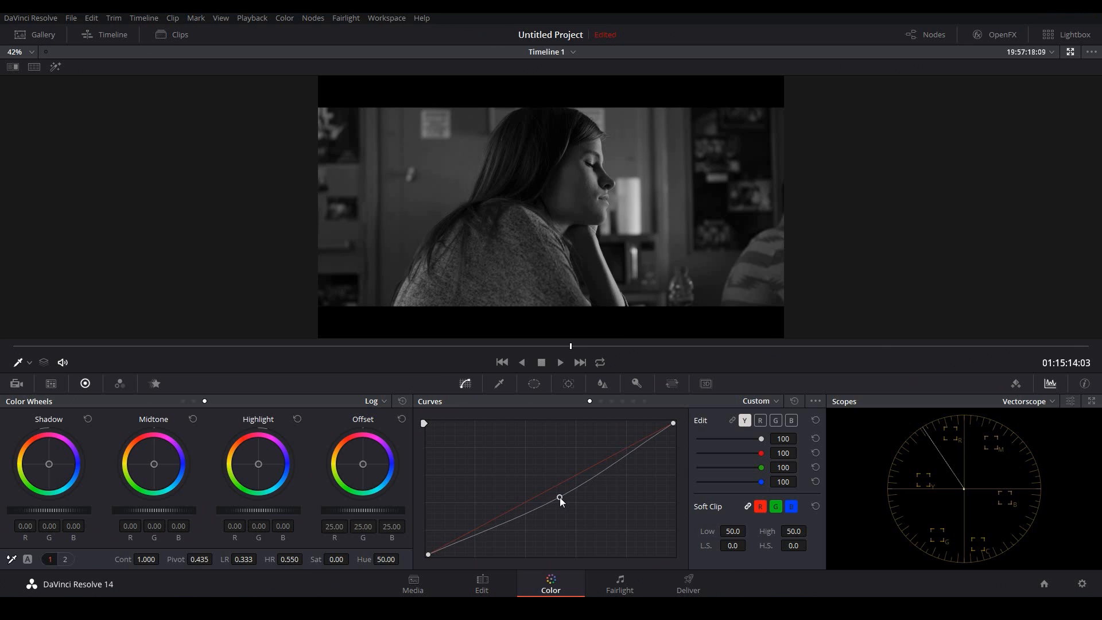
pyautogui.moveTo(560, 501); pyautogui.dragTo(602, 466)
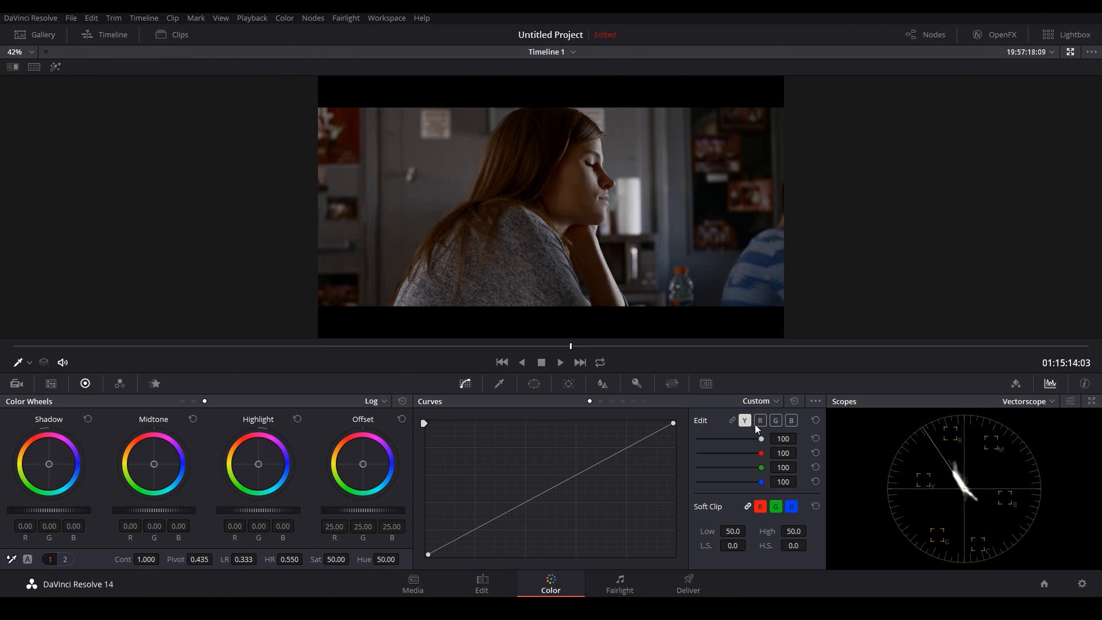
# Step: Lower the red curve in the shadows, and lift the blue curve in the midtones and green in the shadows and upper midtones
pyautogui.click(759, 420)
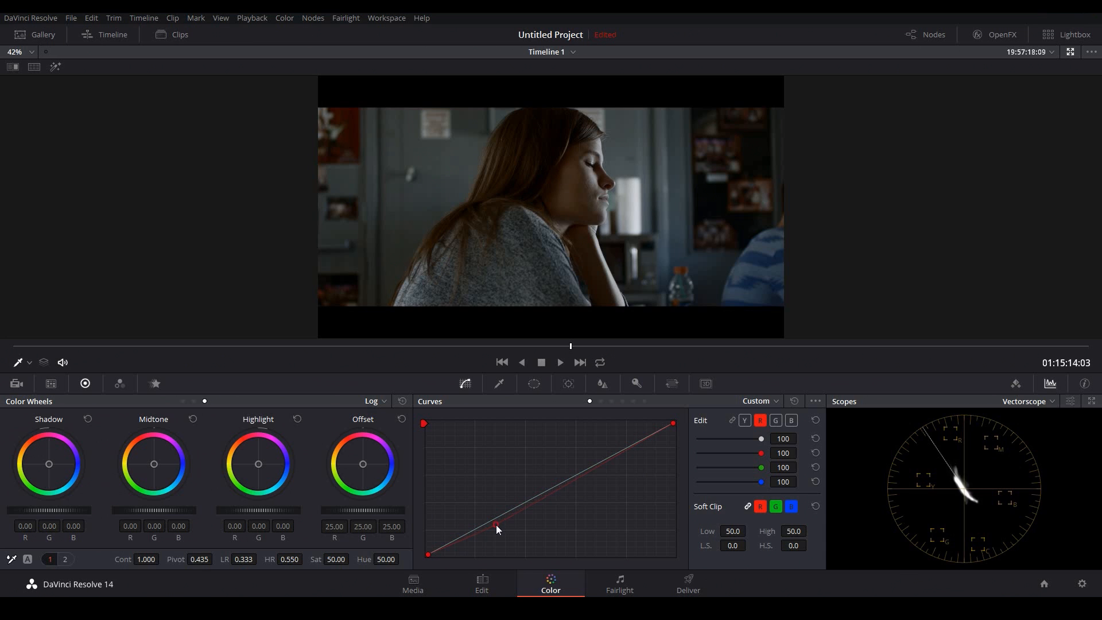
pyautogui.moveTo(497, 528); pyautogui.dragTo(497, 532)
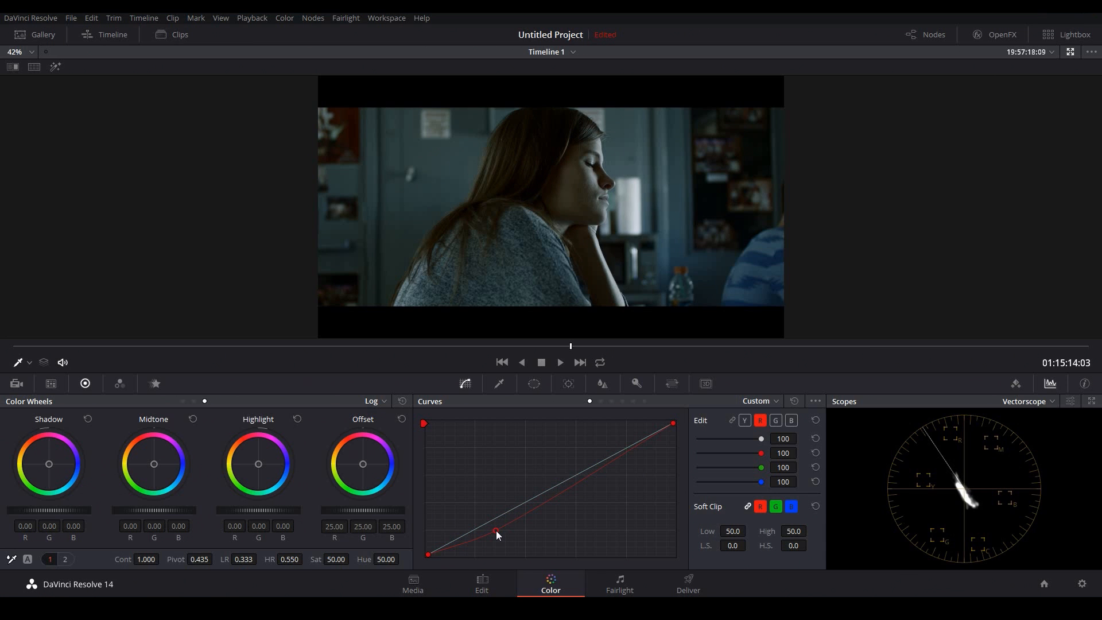
pyautogui.click(791, 419)
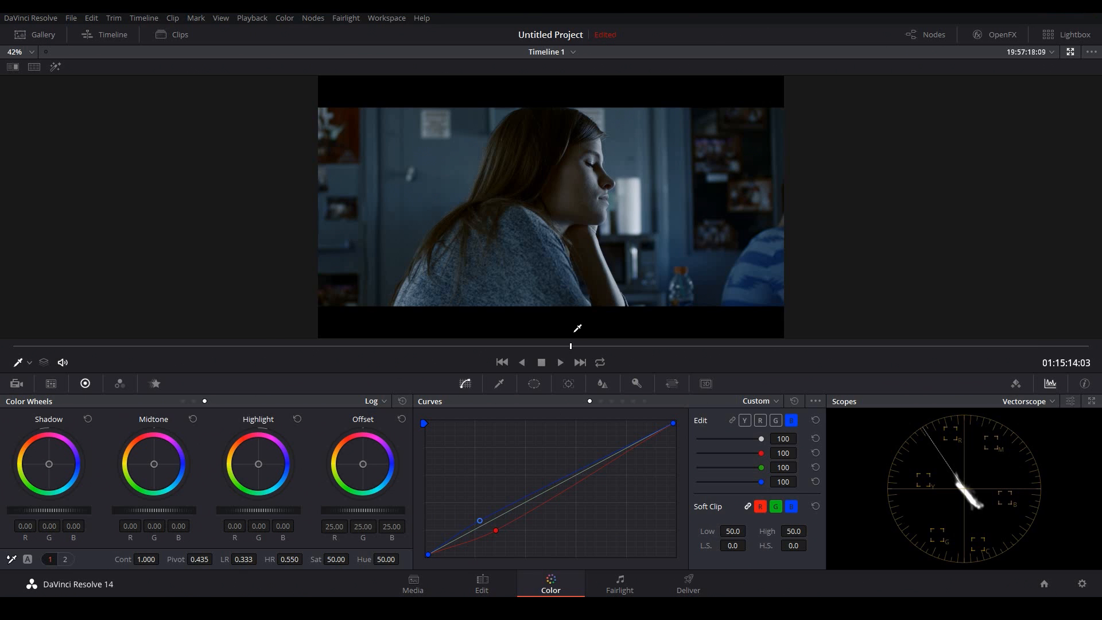
pyautogui.click(546, 490)
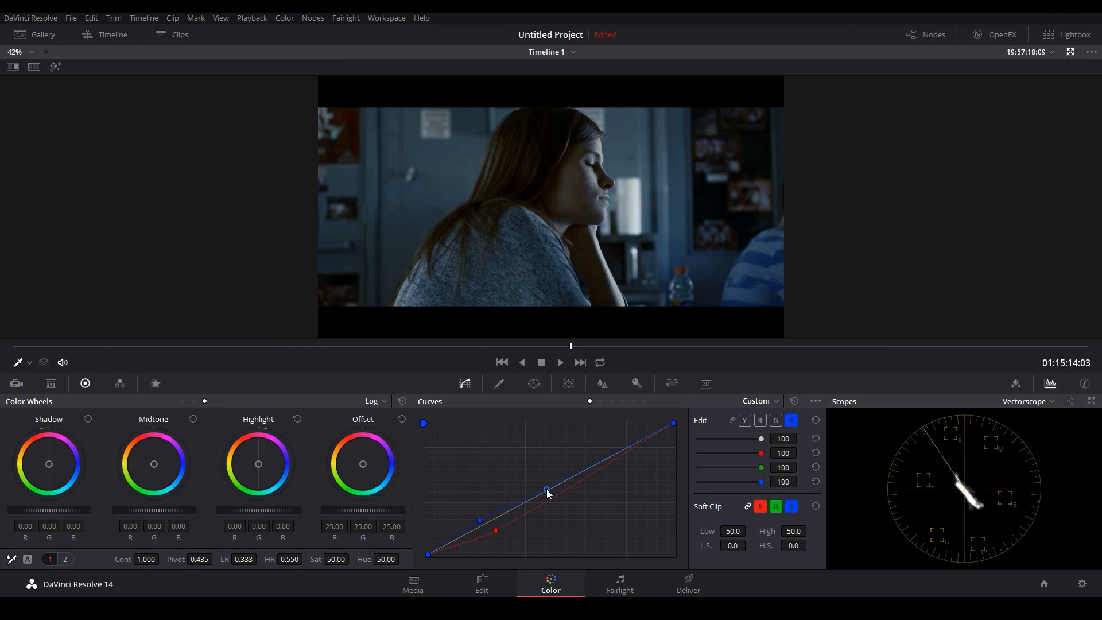
pyautogui.moveTo(547, 488); pyautogui.dragTo(543, 494)
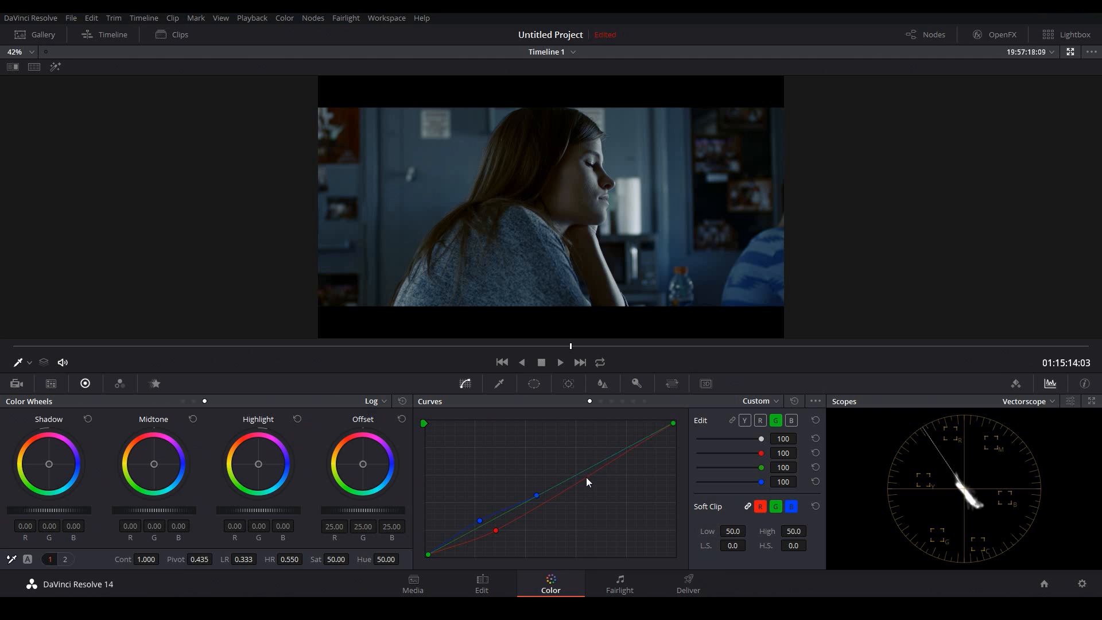
pyautogui.click(586, 467)
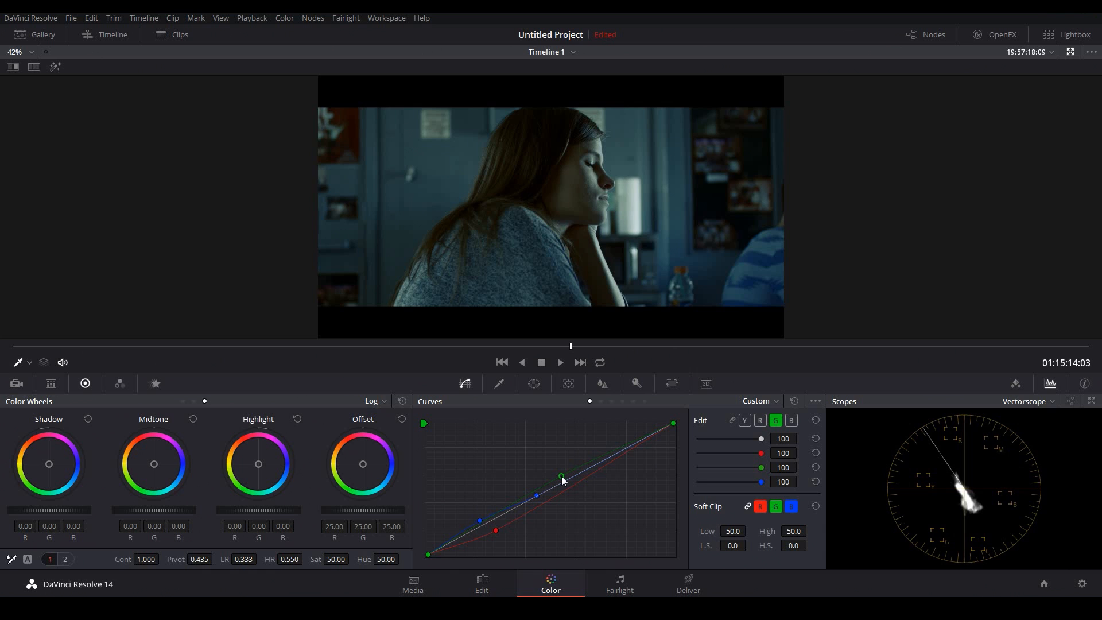
pyautogui.moveTo(562, 475); pyautogui.dragTo(503, 513)
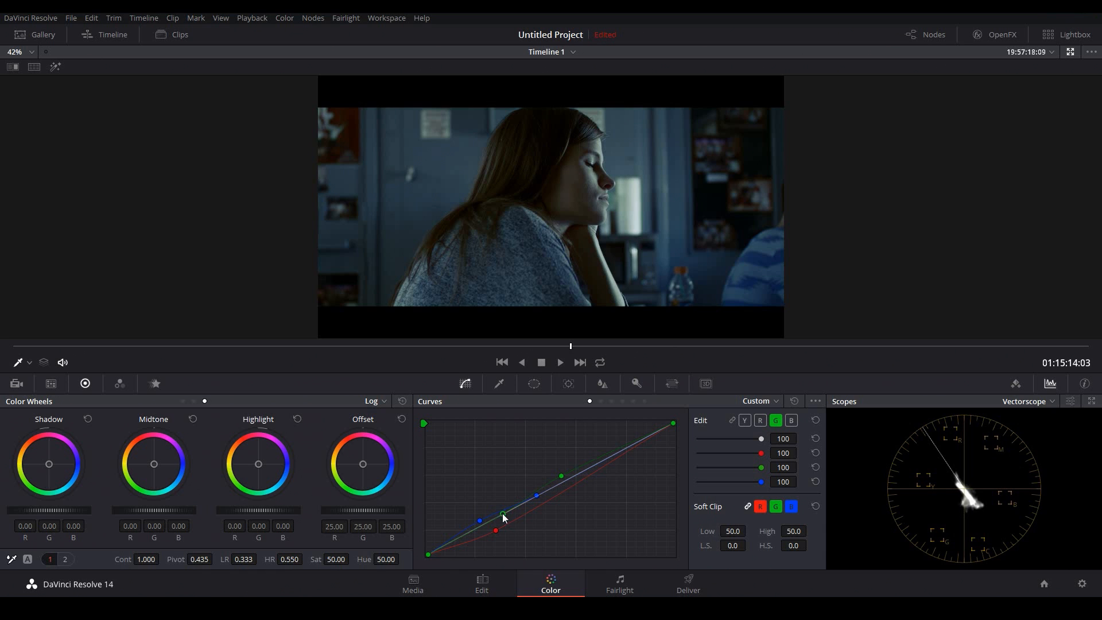
pyautogui.moveTo(502, 517); pyautogui.dragTo(475, 527)
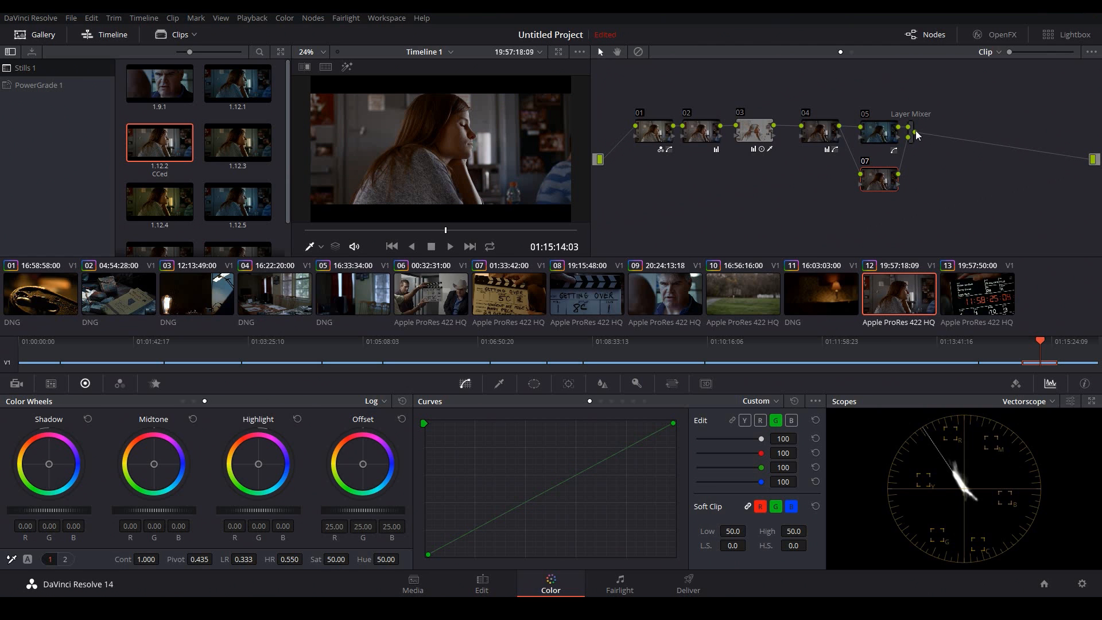
pyautogui.moveTo(876, 181)
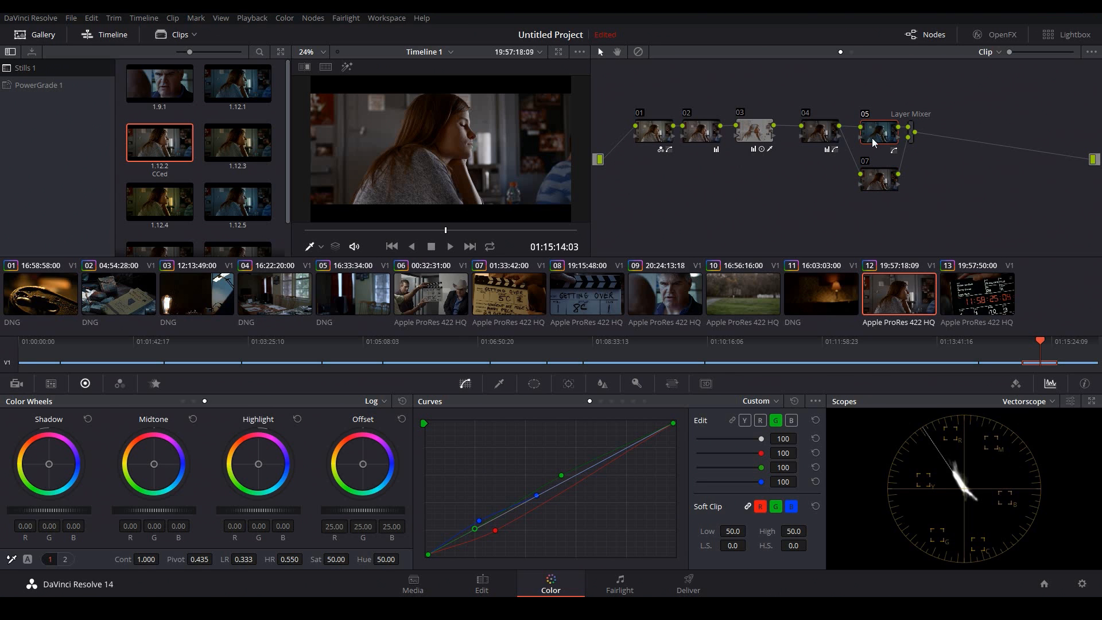
# Step: Select skin node 07 and show its Key palette with the woman's black-and-white matte
pyautogui.click(878, 179)
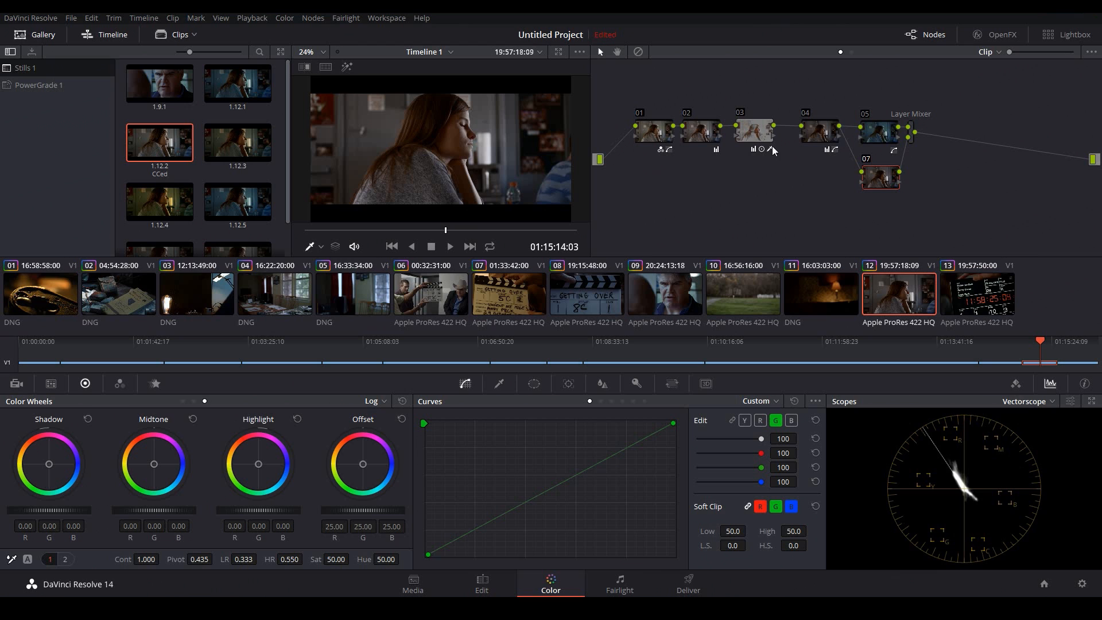
pyautogui.click(752, 130)
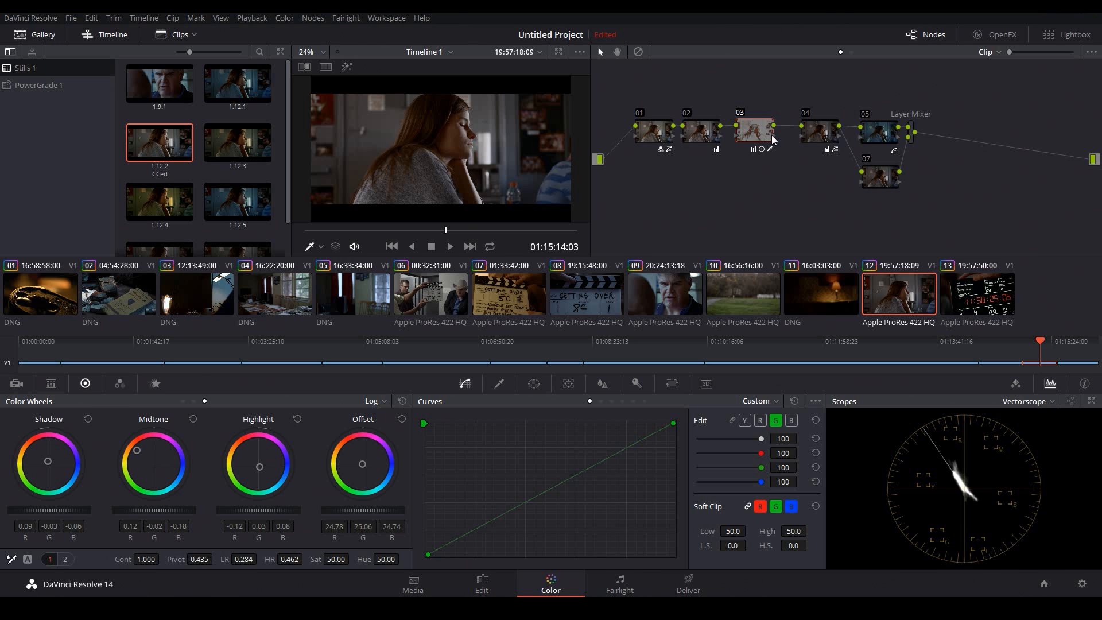
pyautogui.moveTo(799, 163)
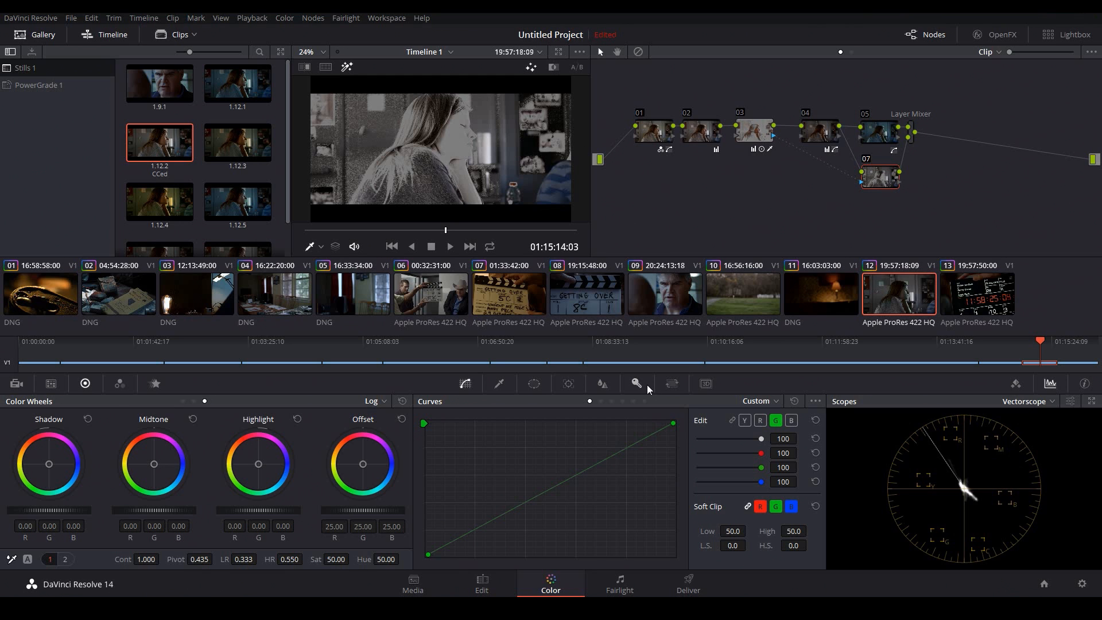
pyautogui.click(635, 382)
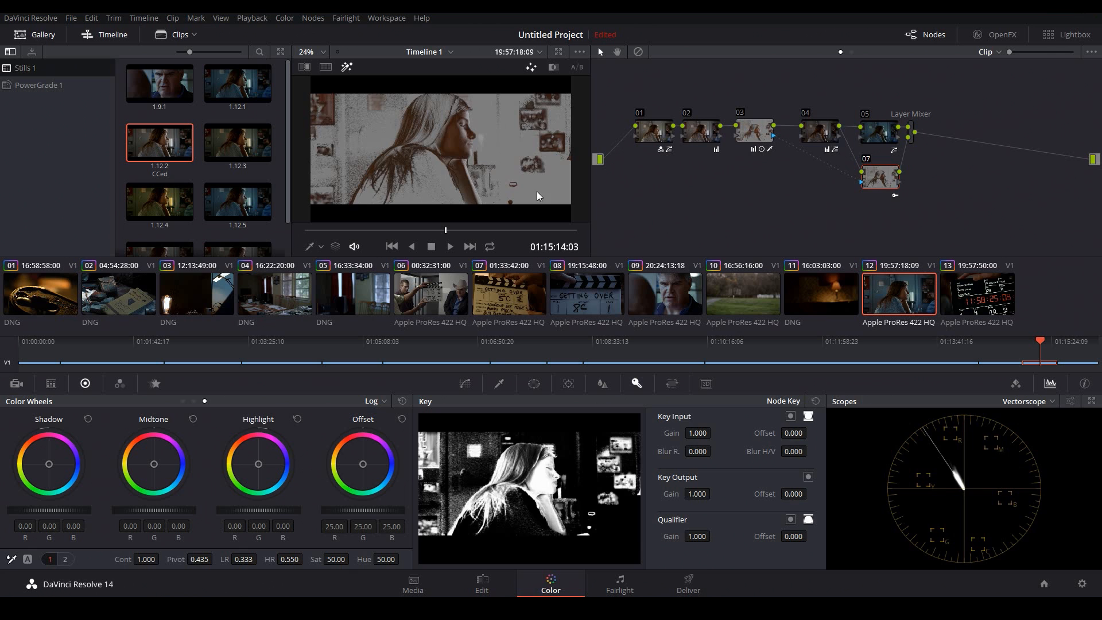
pyautogui.moveTo(456, 172)
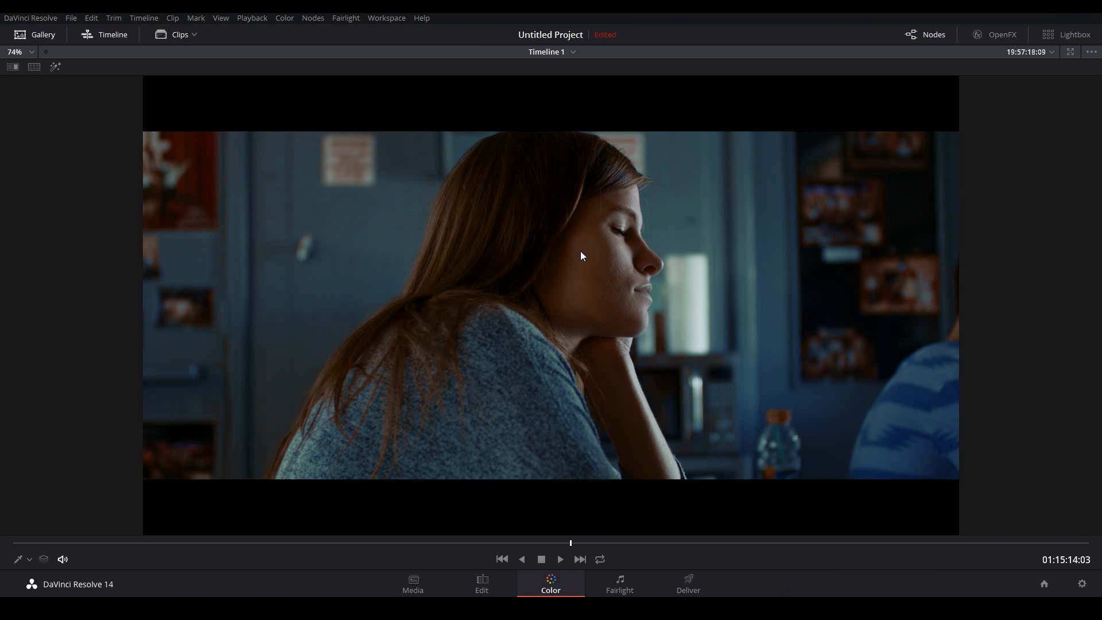
pyautogui.moveTo(702, 239)
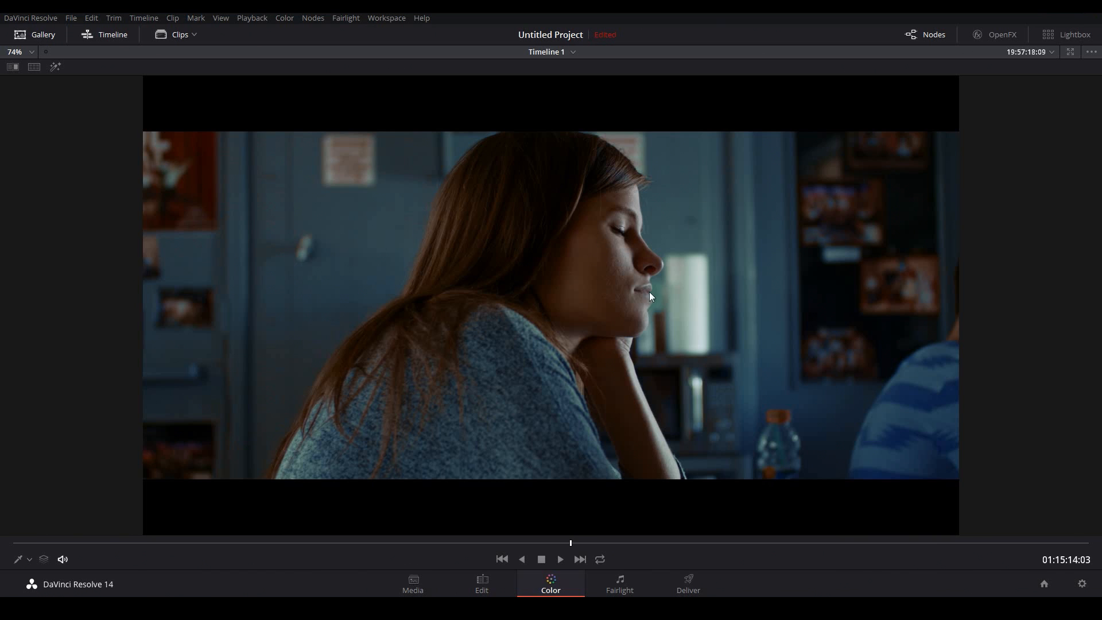
pyautogui.moveTo(717, 295)
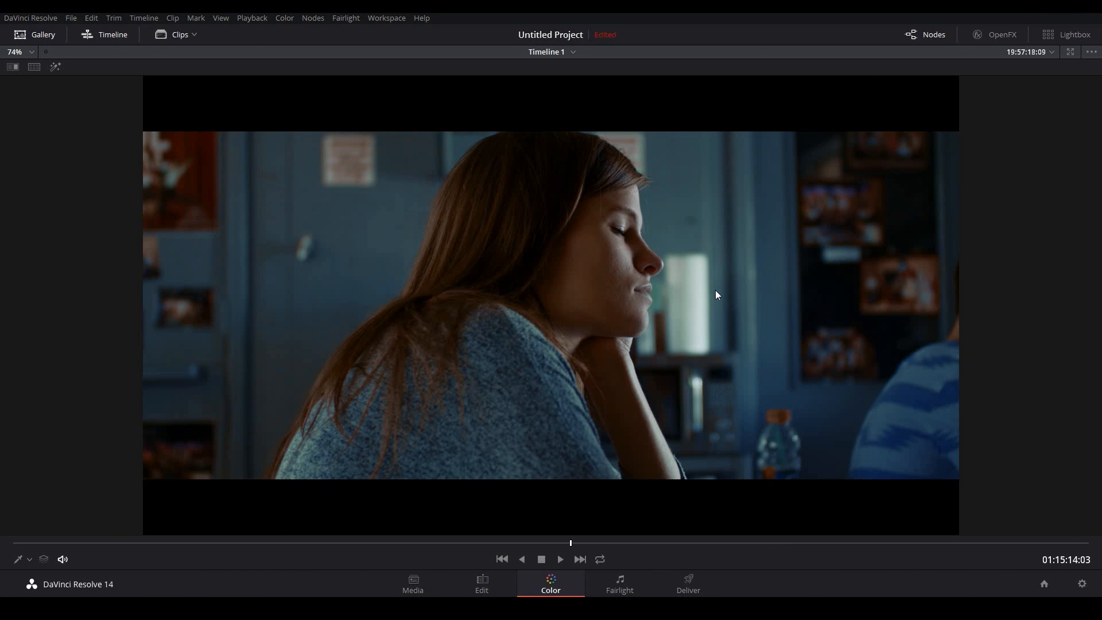
pyautogui.moveTo(645, 273)
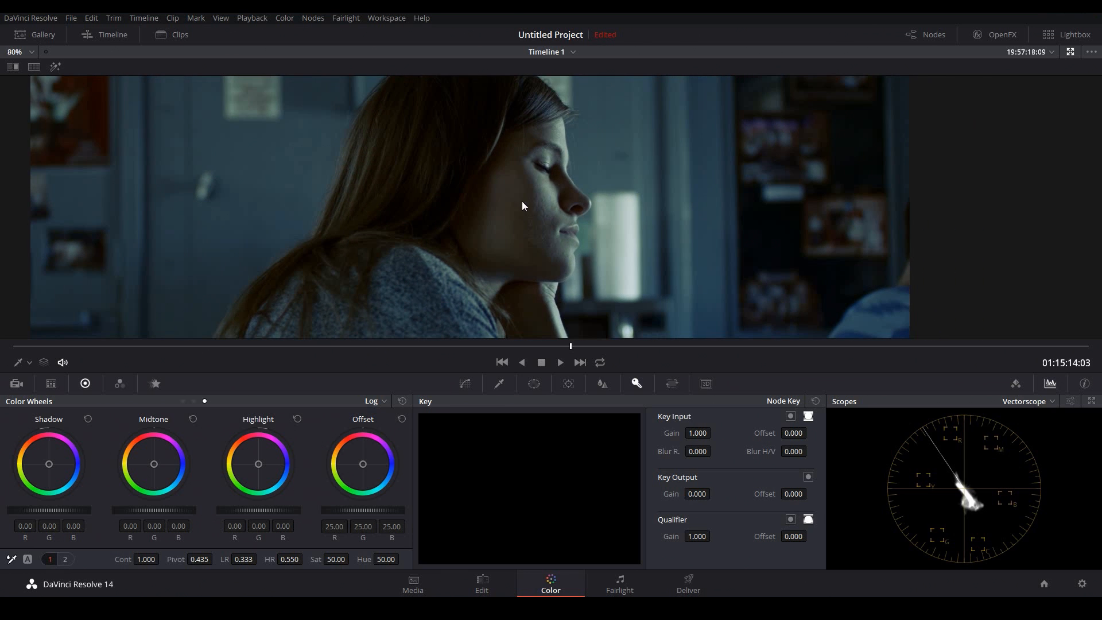
pyautogui.moveTo(621, 176)
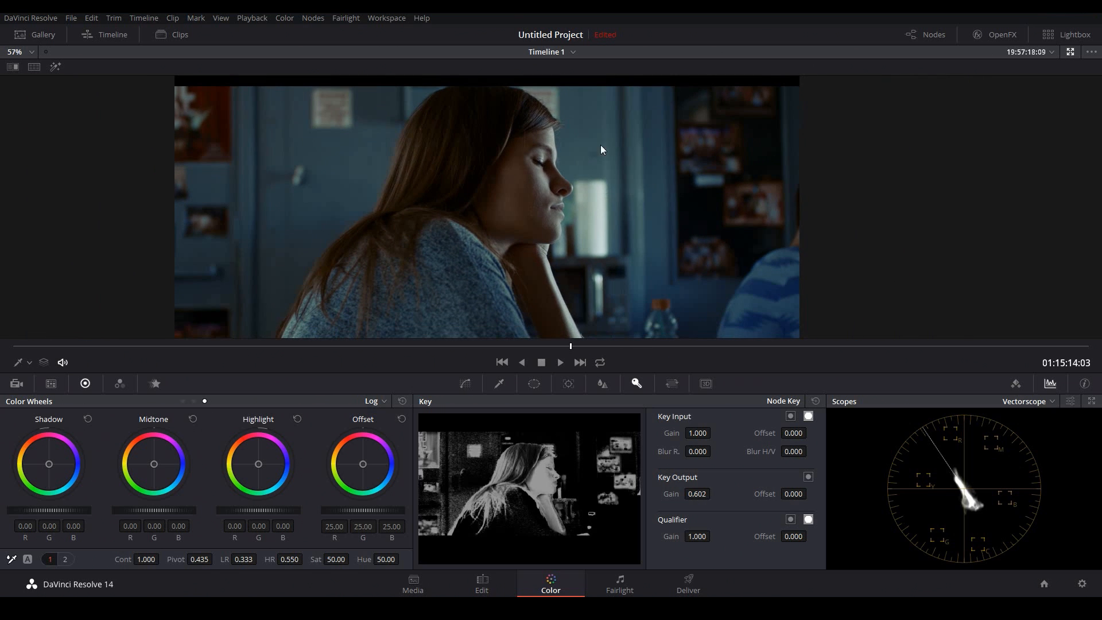
pyautogui.moveTo(577, 203)
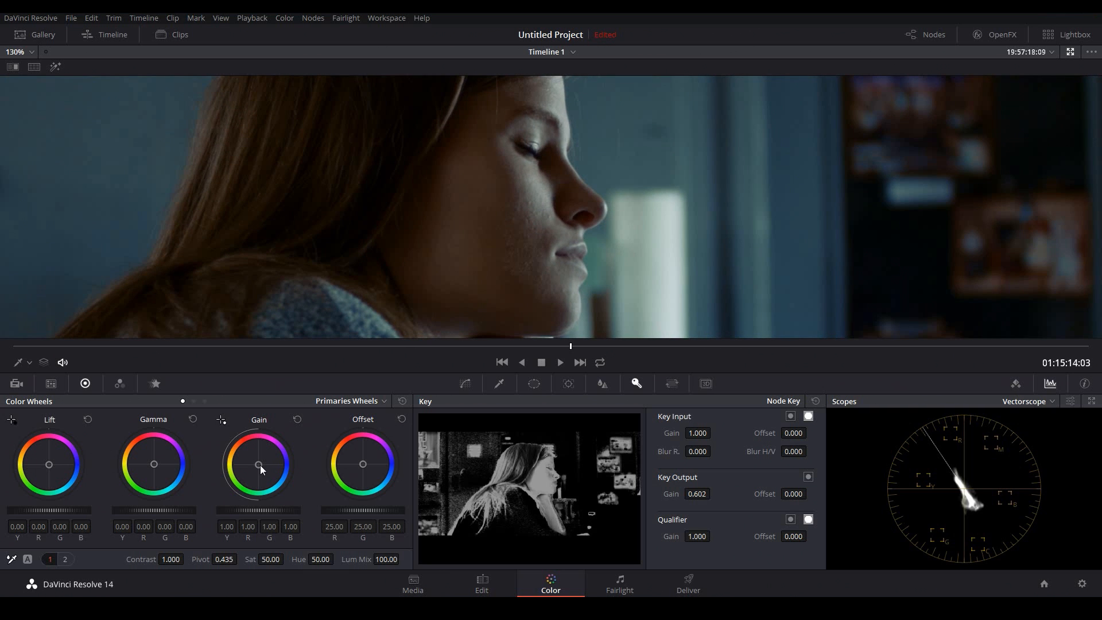
# Step: Drag Gain toward blue (red 0.87, green 1.02, blue 1.17) and nudge Gamma toward green
pyautogui.moveTo(259, 464); pyautogui.dragTo(258, 464)
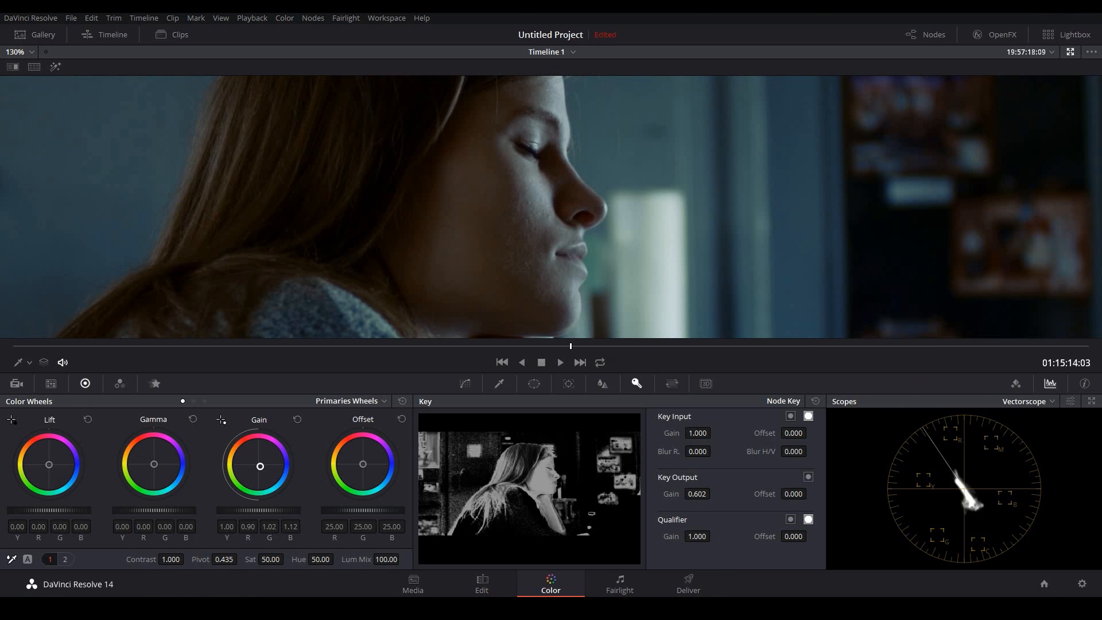
pyautogui.moveTo(259, 465); pyautogui.dragTo(260, 469)
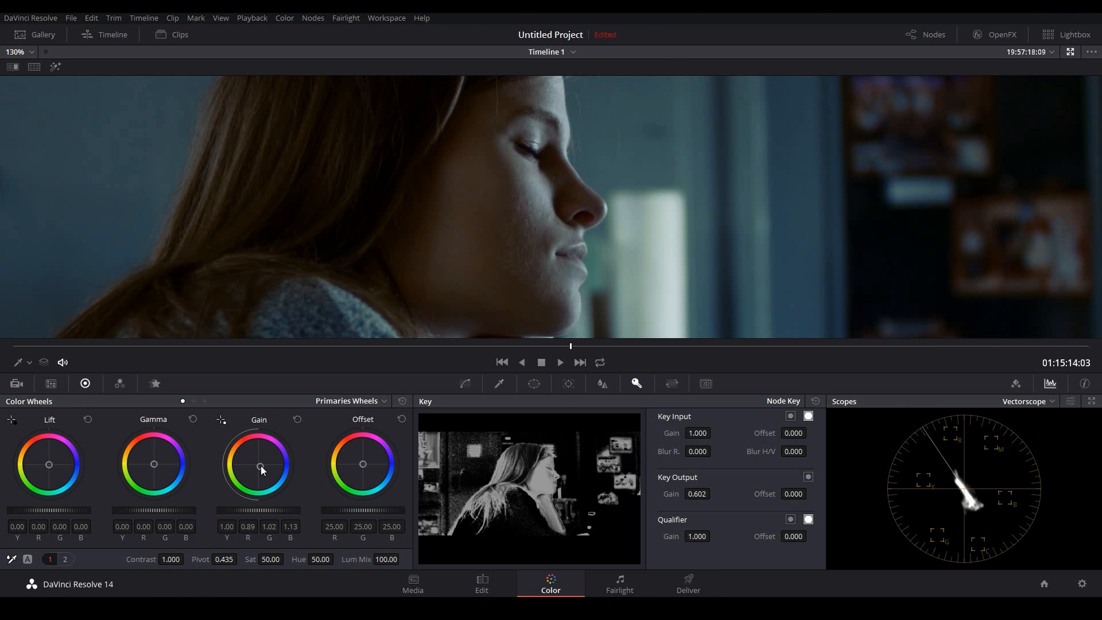
pyautogui.moveTo(479, 211)
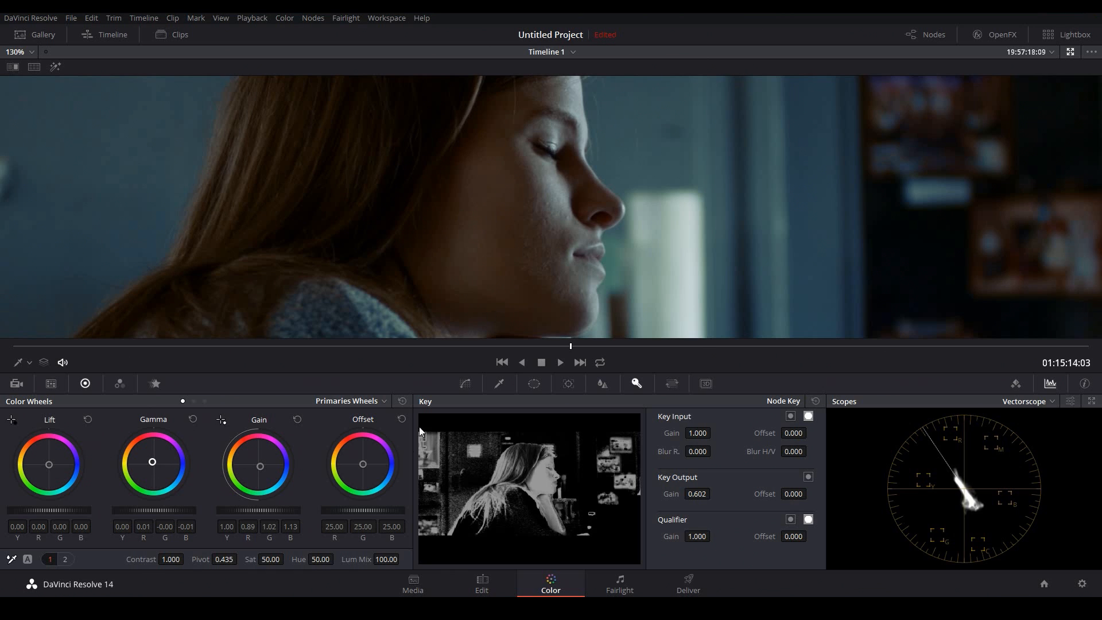
pyautogui.moveTo(259, 465); pyautogui.dragTo(260, 467)
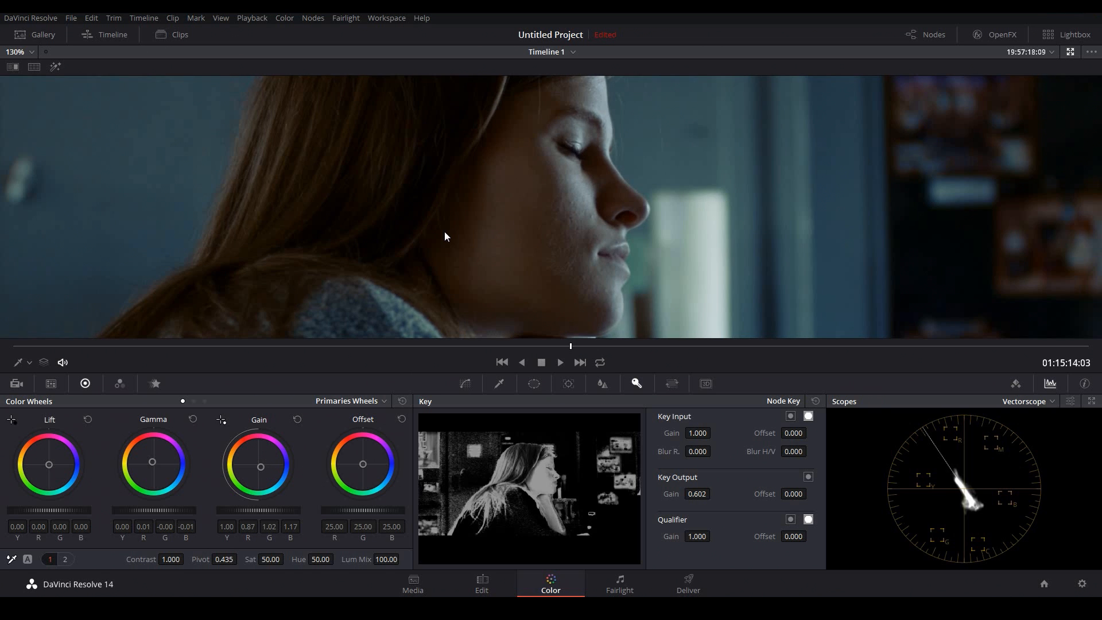
pyautogui.click(19, 51)
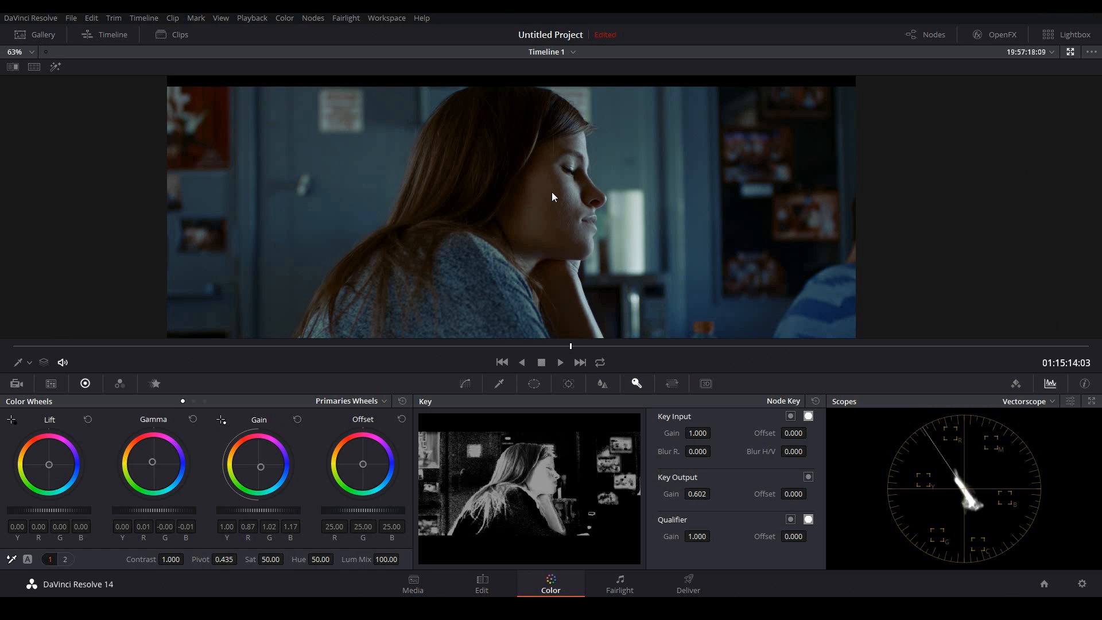
pyautogui.moveTo(552, 204)
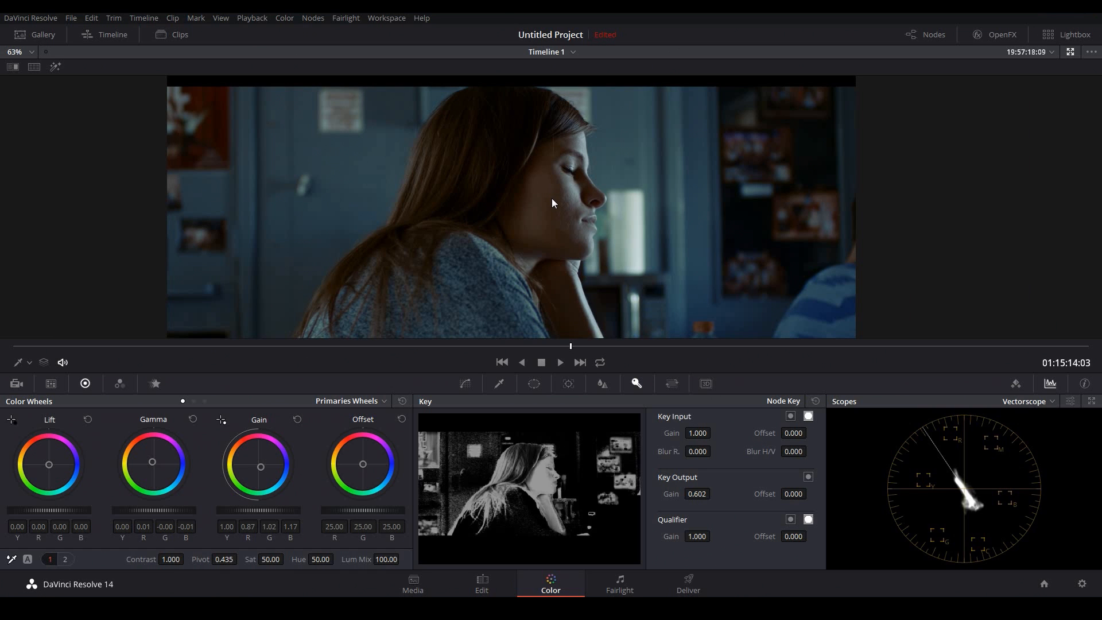
pyautogui.scroll(-3)
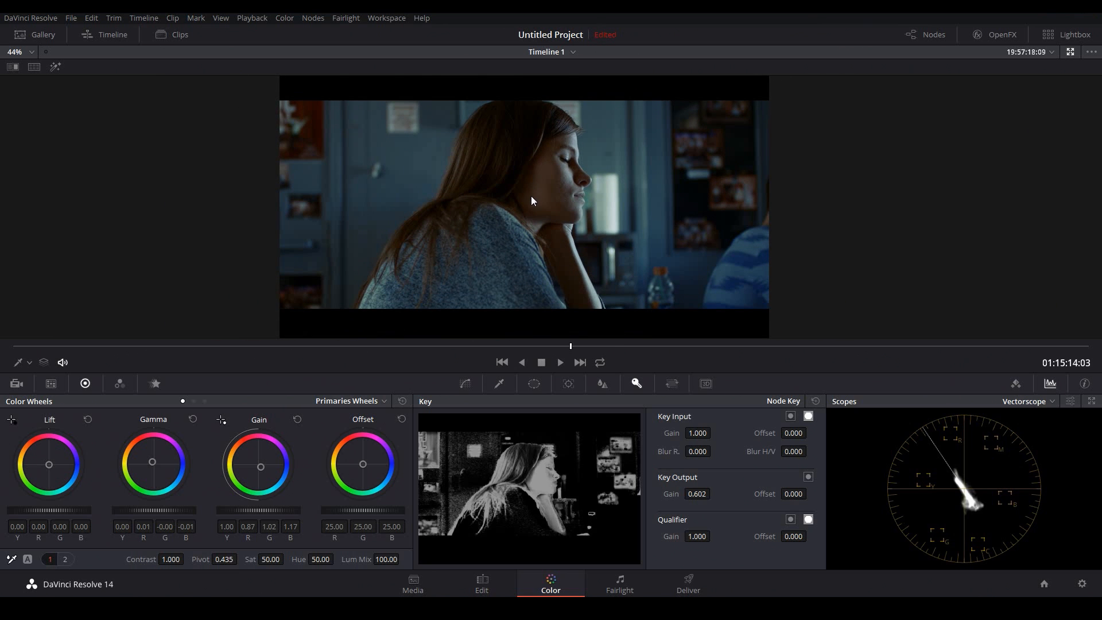
pyautogui.moveTo(530, 203)
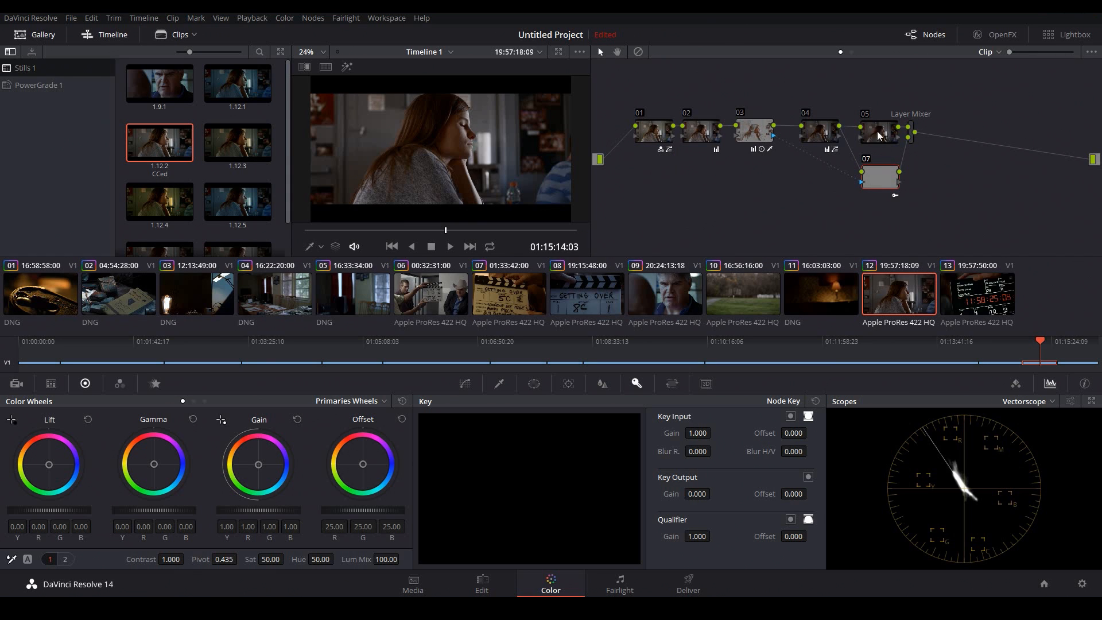
# Step: Select node 05 in the node graph
pyautogui.click(789, 415)
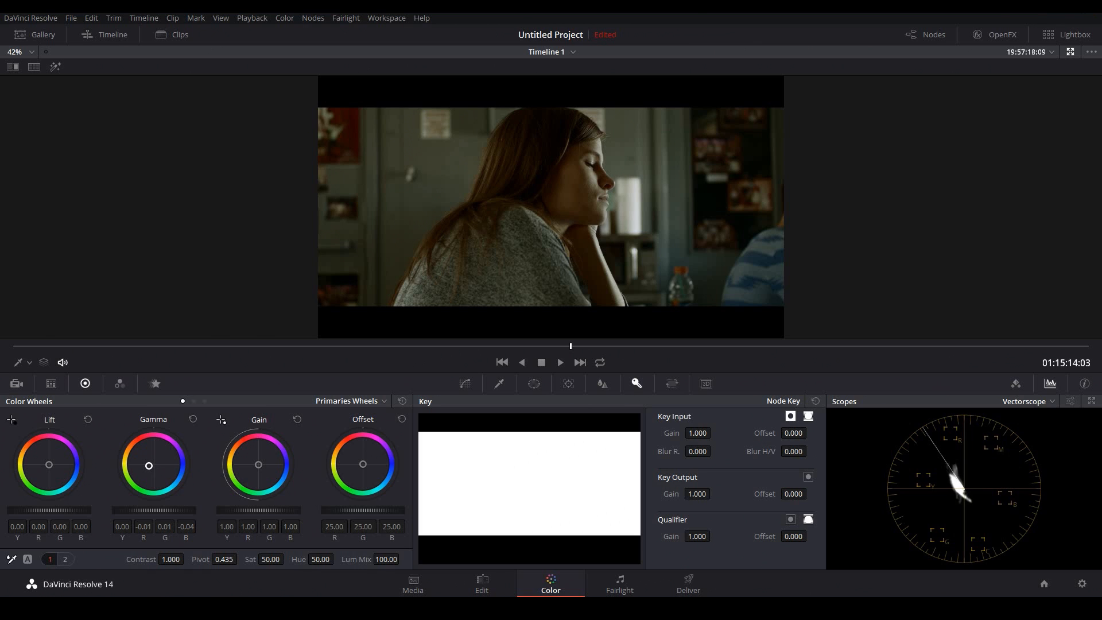
pyautogui.moveTo(50, 469)
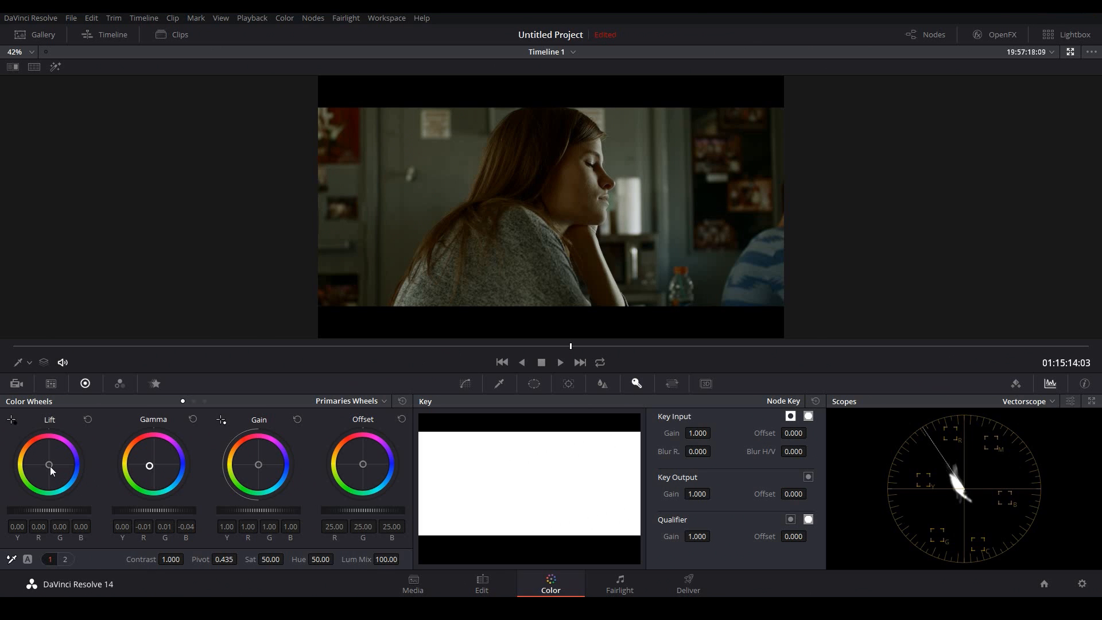
# Step: Tint node 05's shadows slightly blue with Lift and adjust the Gain wheel
pyautogui.moveTo(49, 464); pyautogui.dragTo(50, 464)
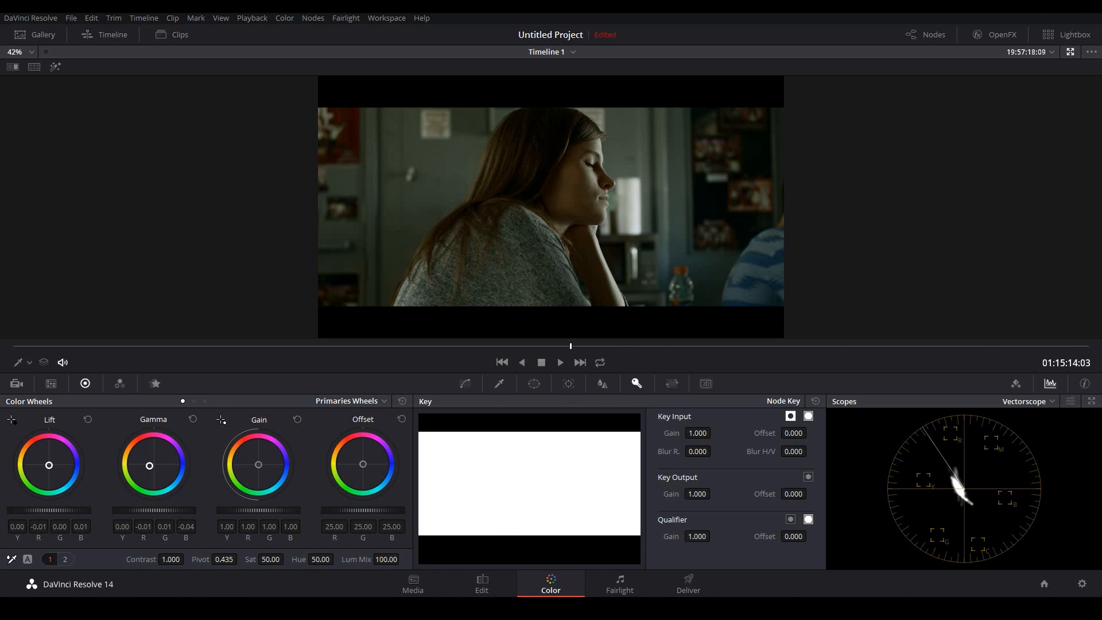
pyautogui.moveTo(256, 472)
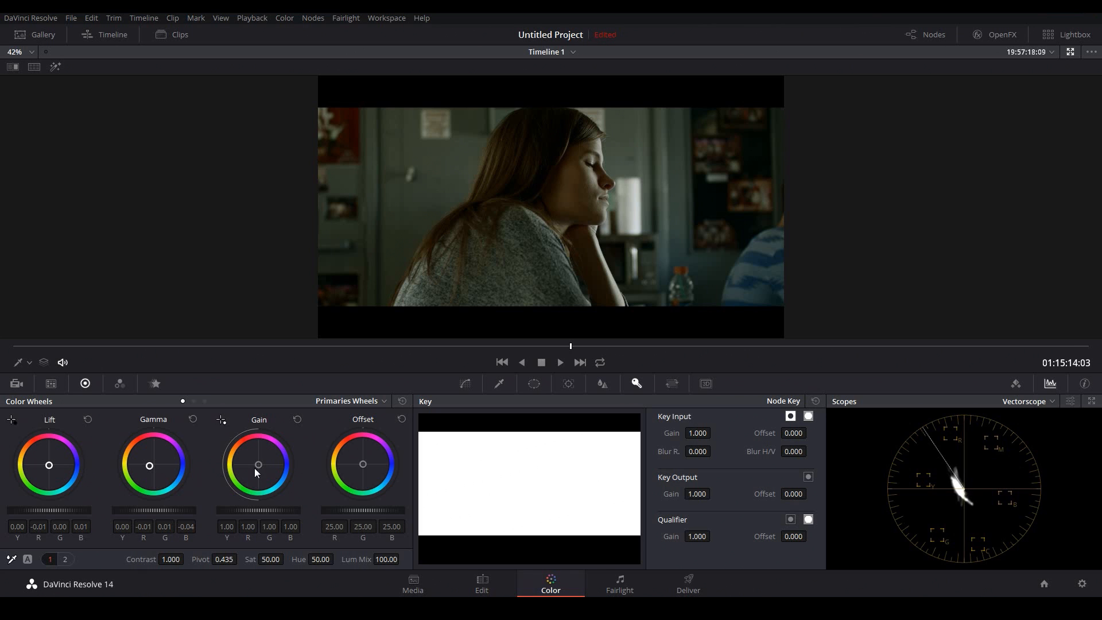
pyautogui.moveTo(255, 464); pyautogui.dragTo(254, 463)
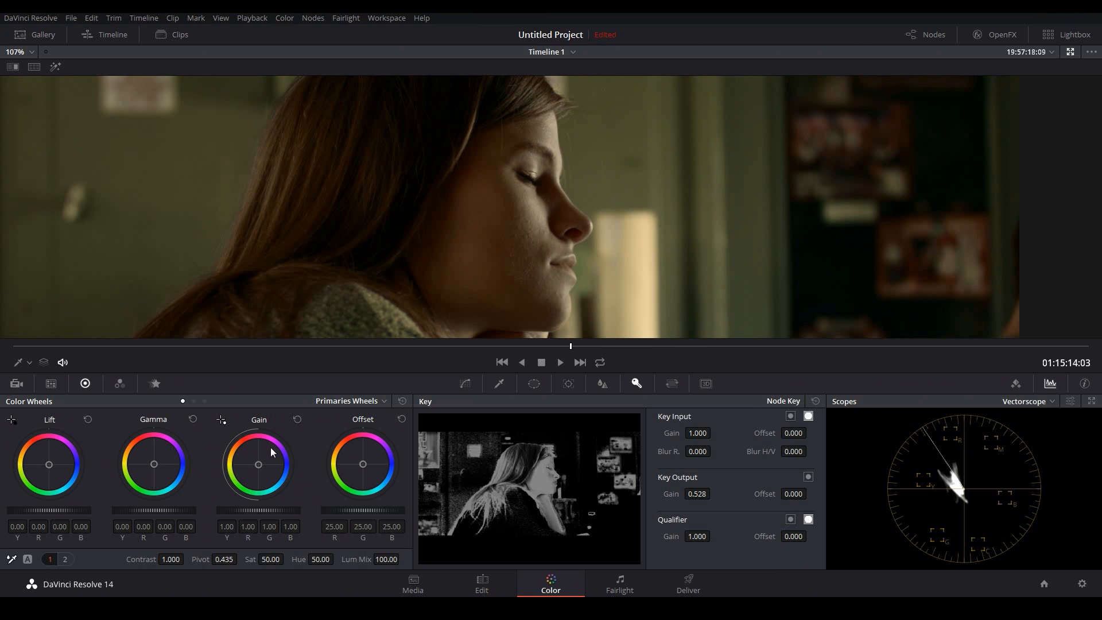
pyautogui.moveTo(257, 465)
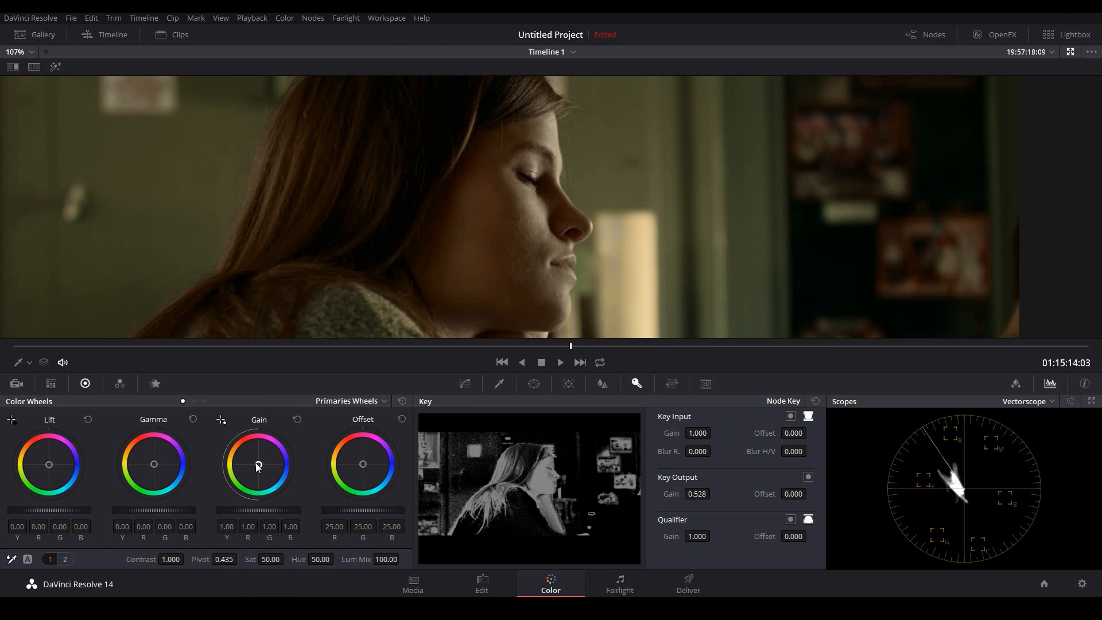
# Step: Warm node 07's highlights golden (gain red 1.26, blue 0.56) and pull green from midtones
pyautogui.moveTo(257, 466); pyautogui.dragTo(253, 461)
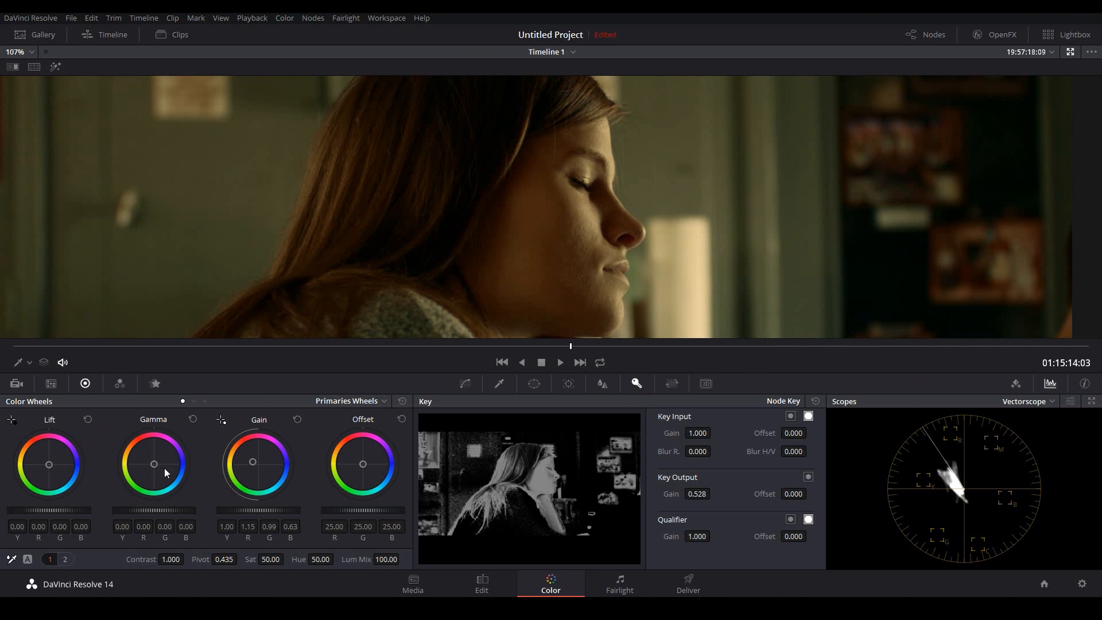
pyautogui.moveTo(154, 467)
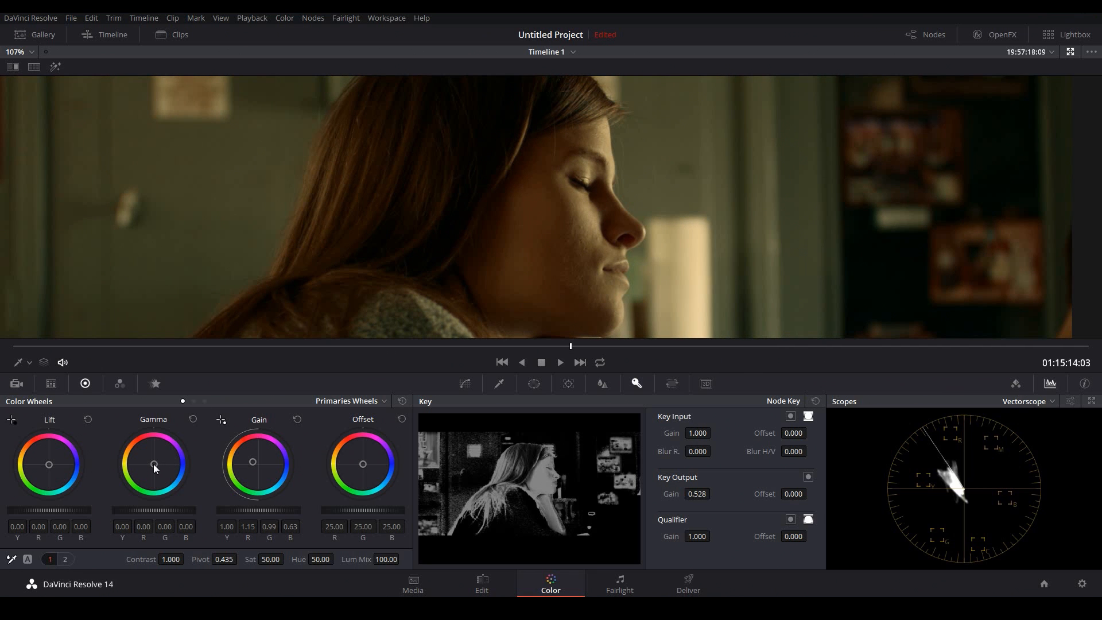
pyautogui.moveTo(153, 464); pyautogui.dragTo(155, 464)
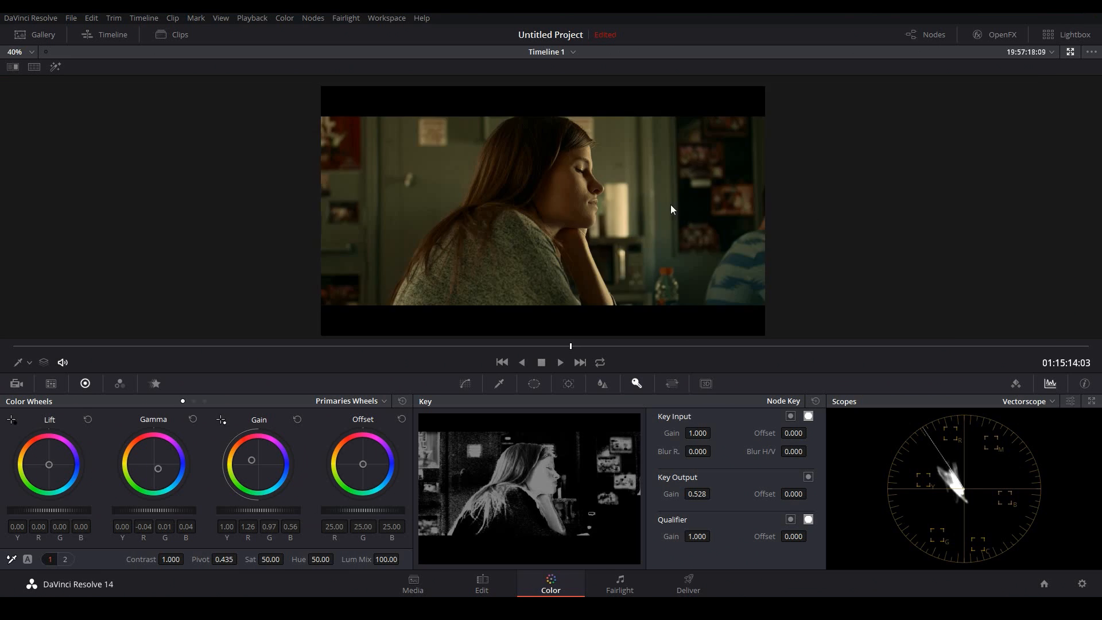
pyautogui.moveTo(633, 215)
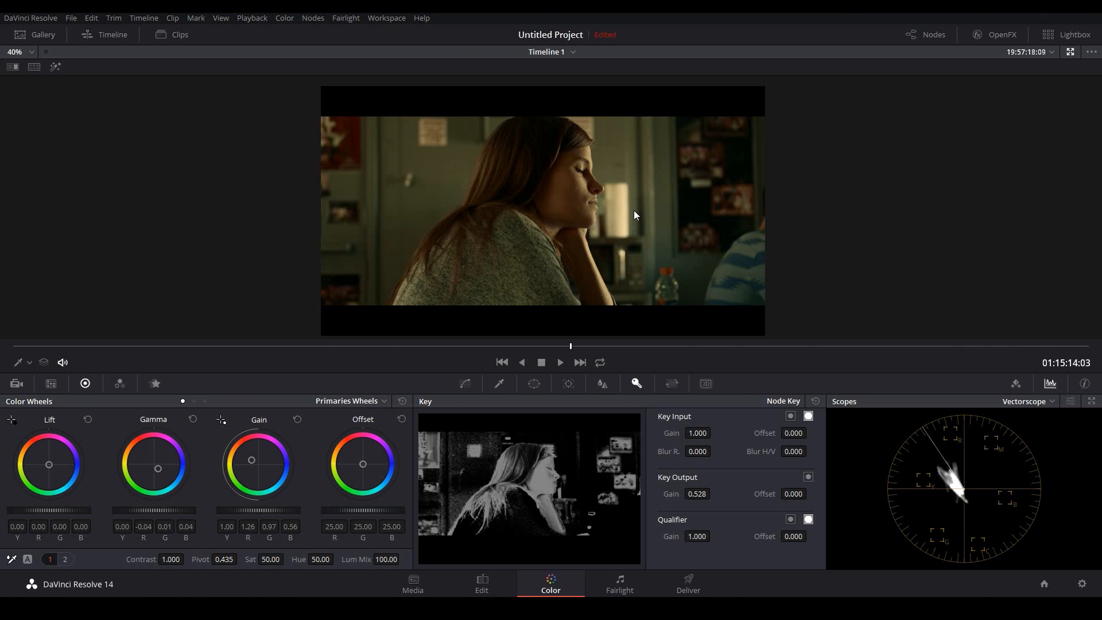
pyautogui.moveTo(836, 185)
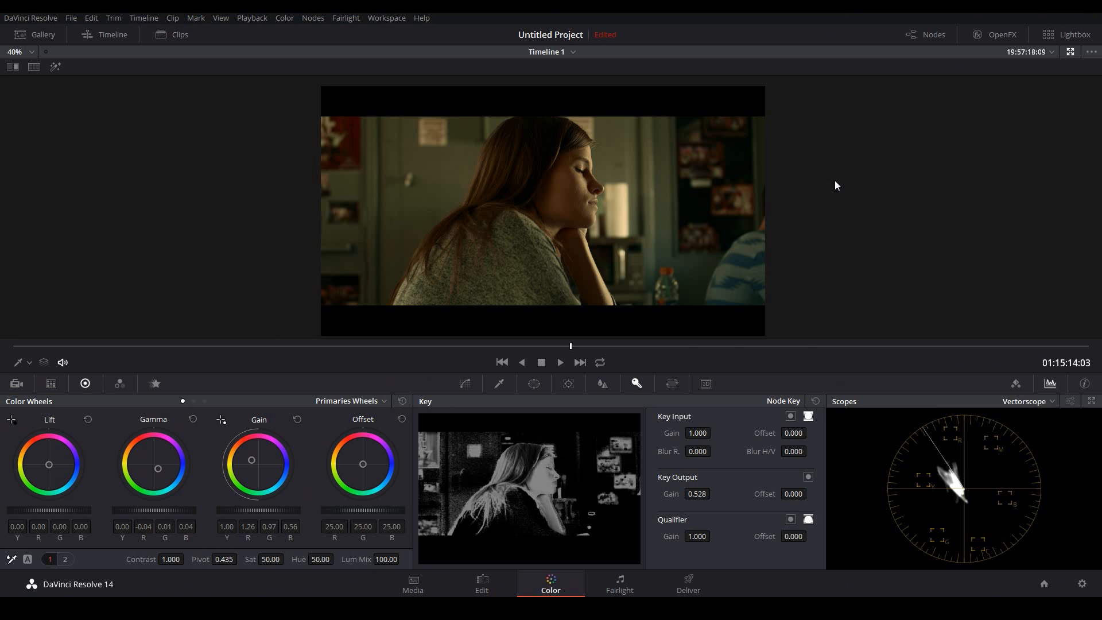